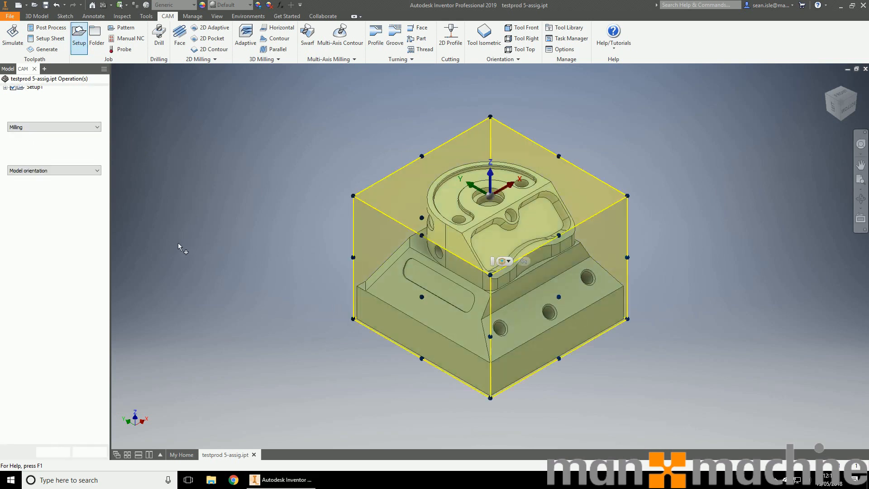
Create Setup6 with a 0 mm side stock offset for a 70×70×56 mm box stock
click(78, 36)
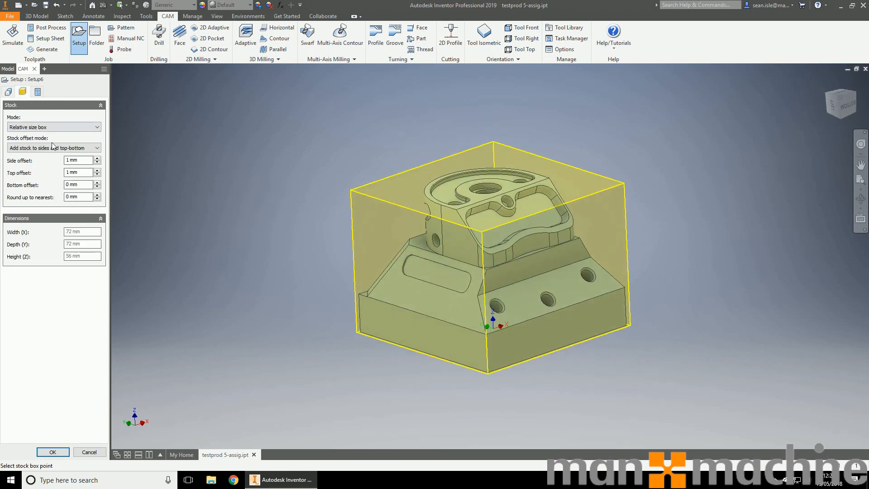
text(0)
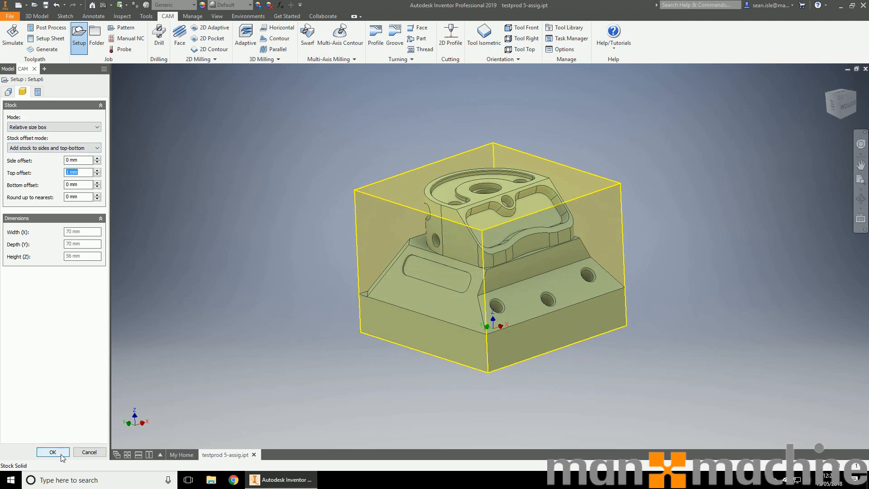
click(52, 452)
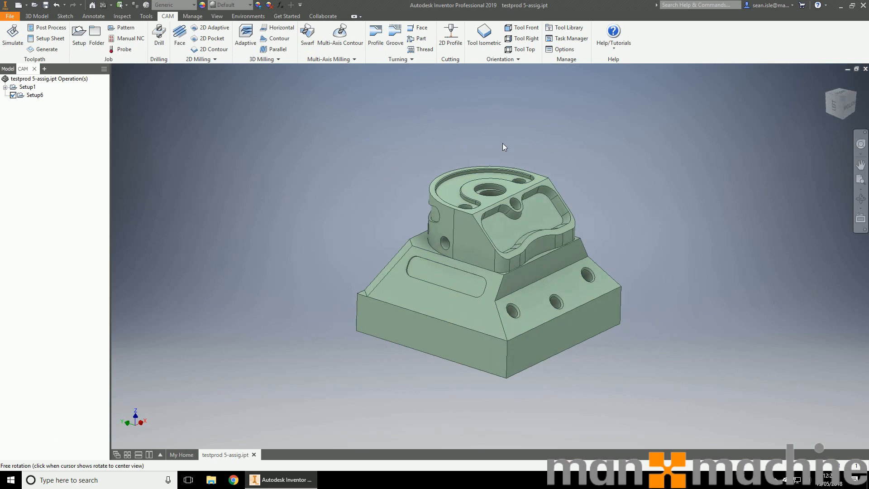
Start a Horizontal clearing operation under Setup6 with custom tool orientation on the angled face
click(35, 95)
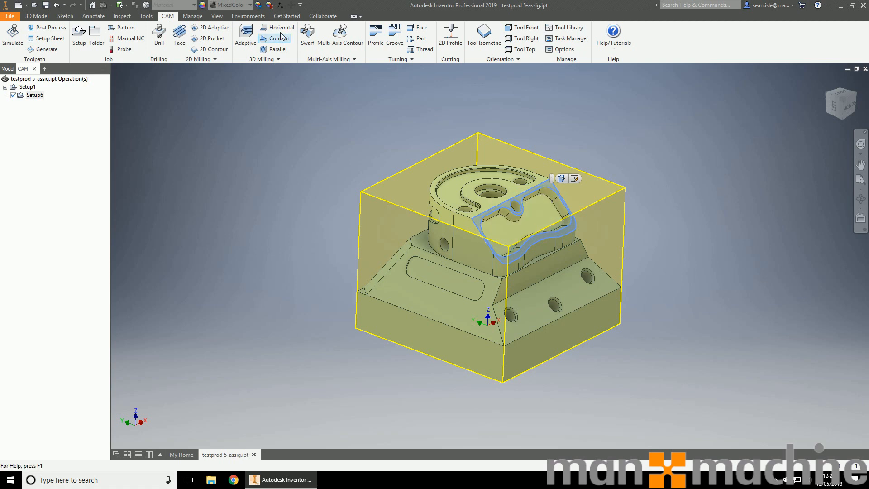
click(279, 28)
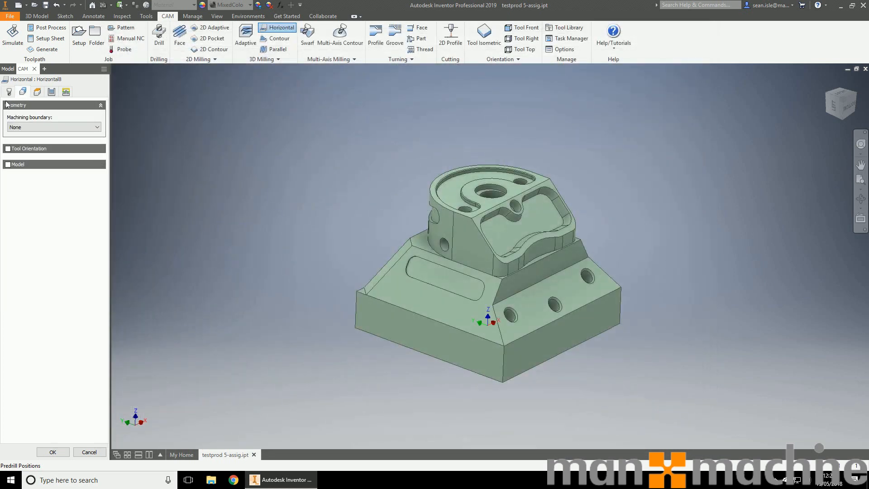
click(9, 148)
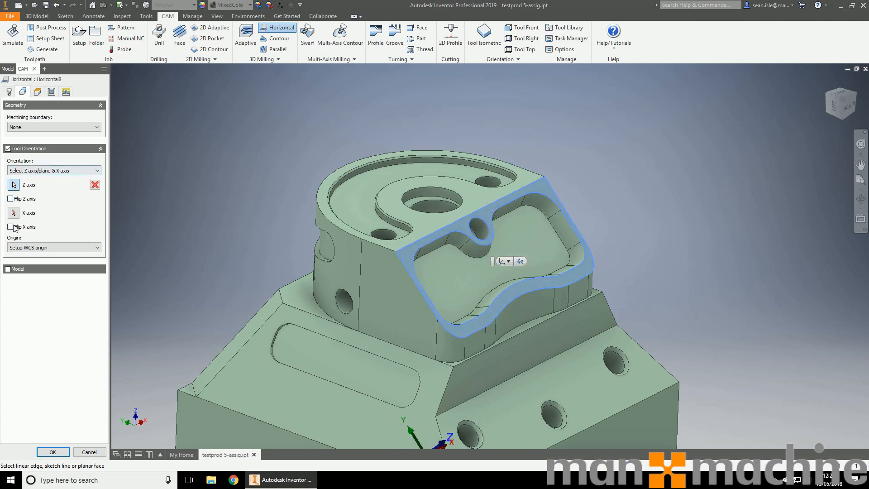
Set Horizontal8's bottom height from a picked reference face and generate the toolpath
click(10, 227)
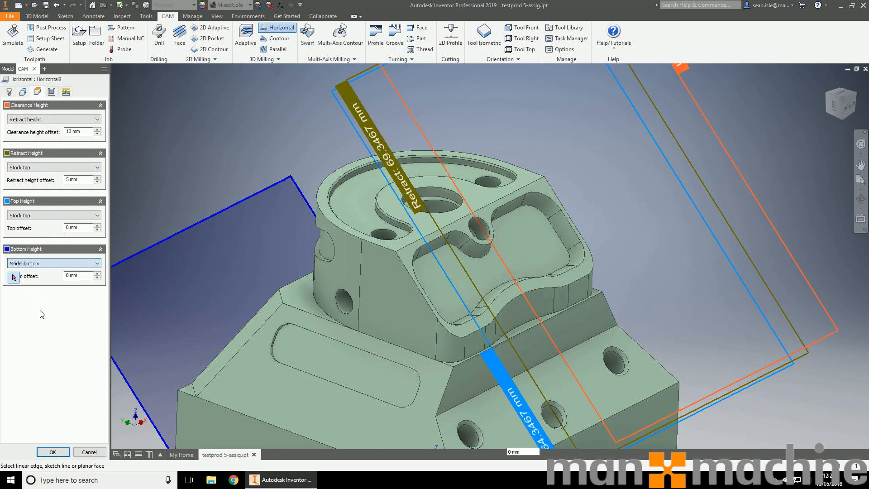
click(507, 300)
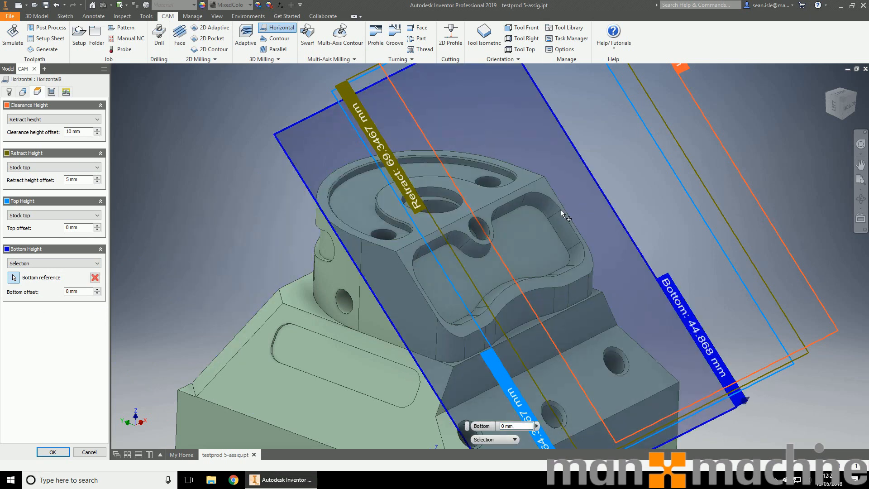
drag(565, 214, 526, 452)
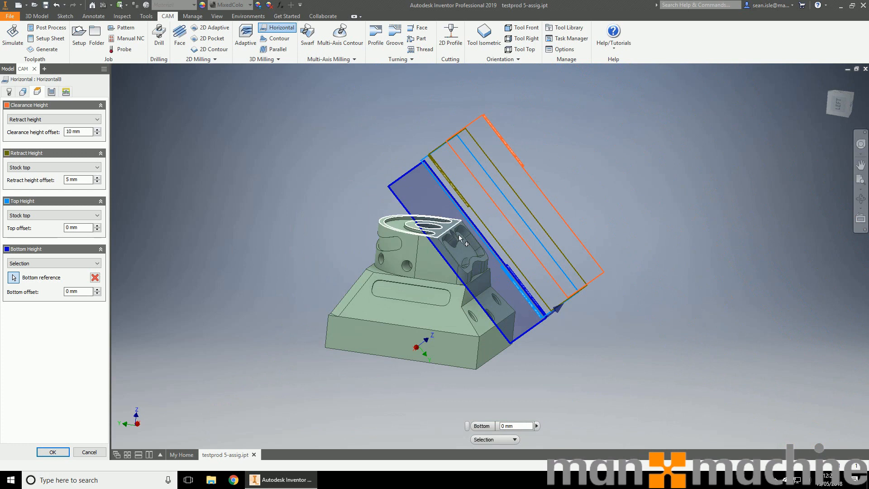
click(52, 452)
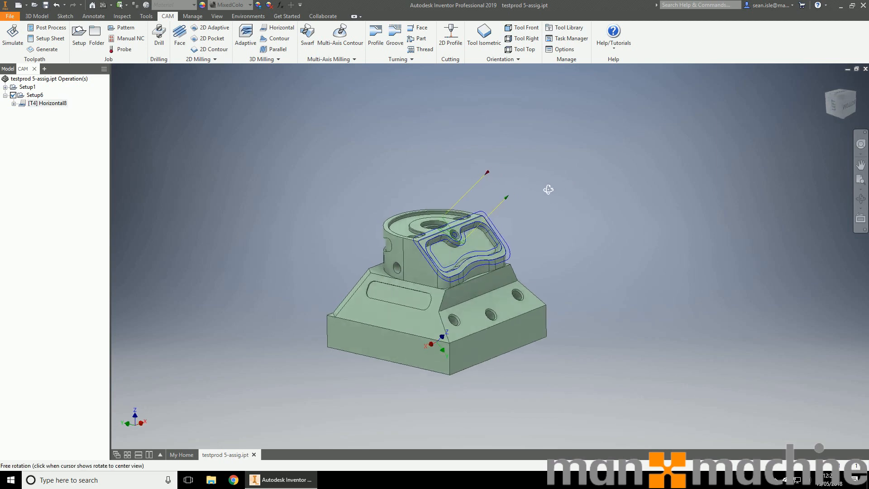
Orbit around the angled pocket to inspect Horizontal8, then list the 3D milling strategies
drag(549, 189, 612, 287)
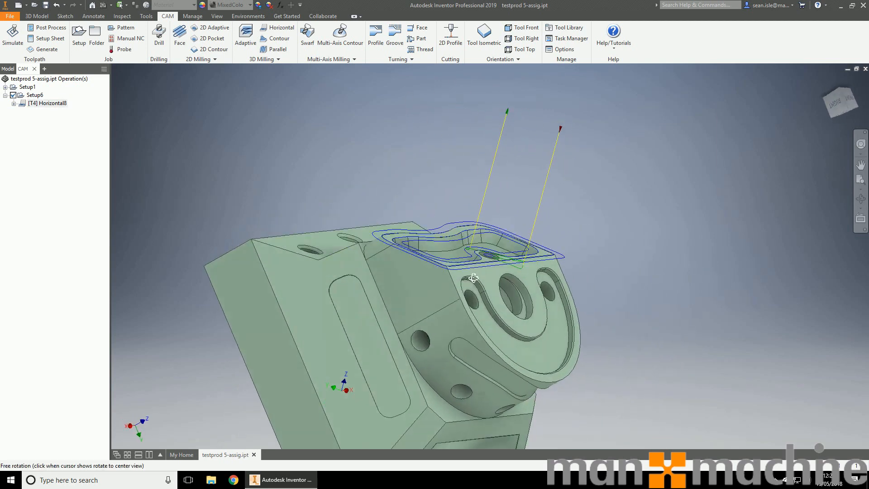
drag(473, 278, 638, 219)
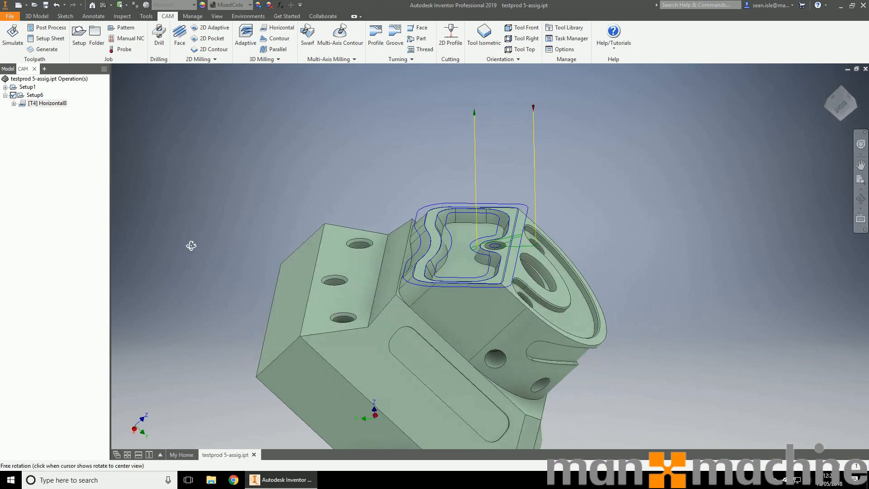
drag(191, 245, 584, 236)
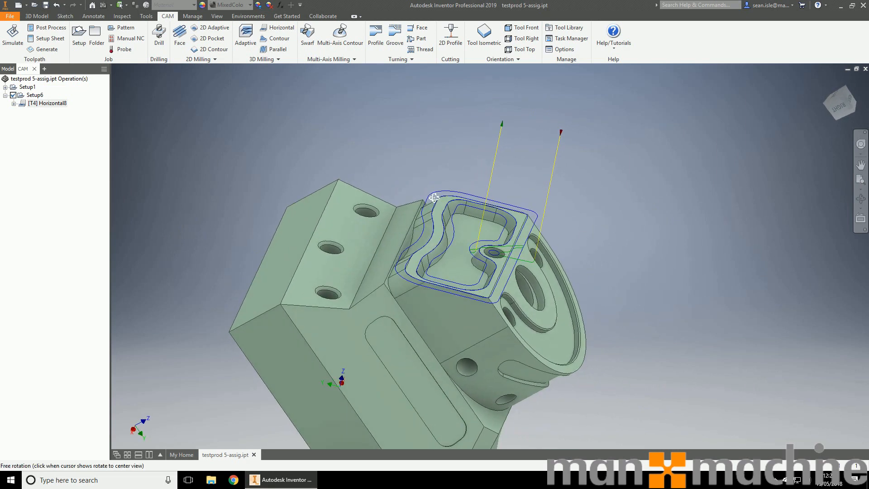
click(263, 60)
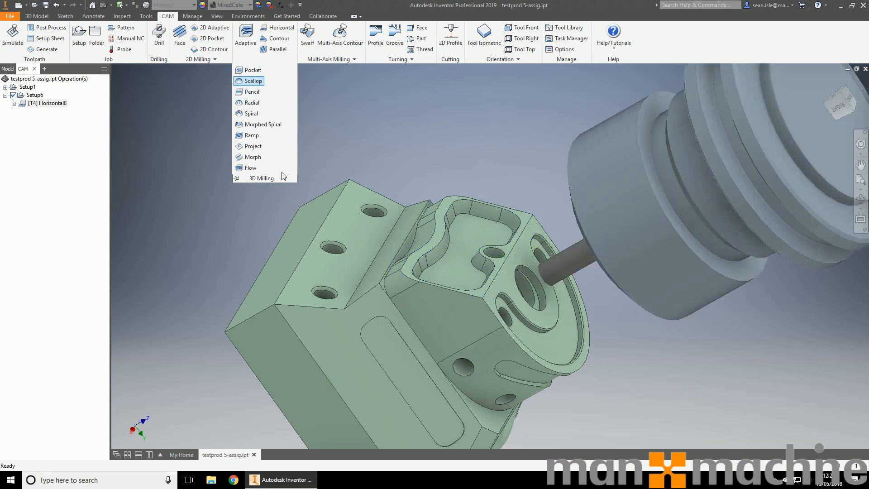
Start a Scallop operation with the 4 mm ball end mill and custom tool orientation
click(253, 81)
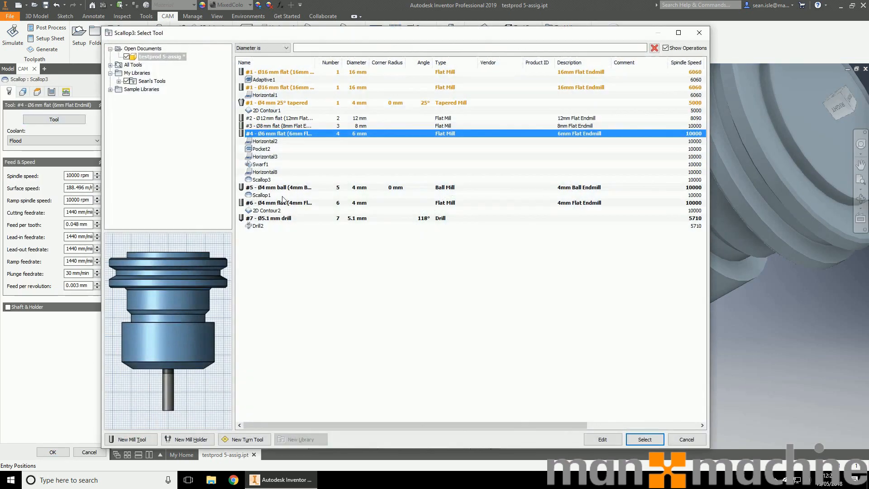
click(644, 439)
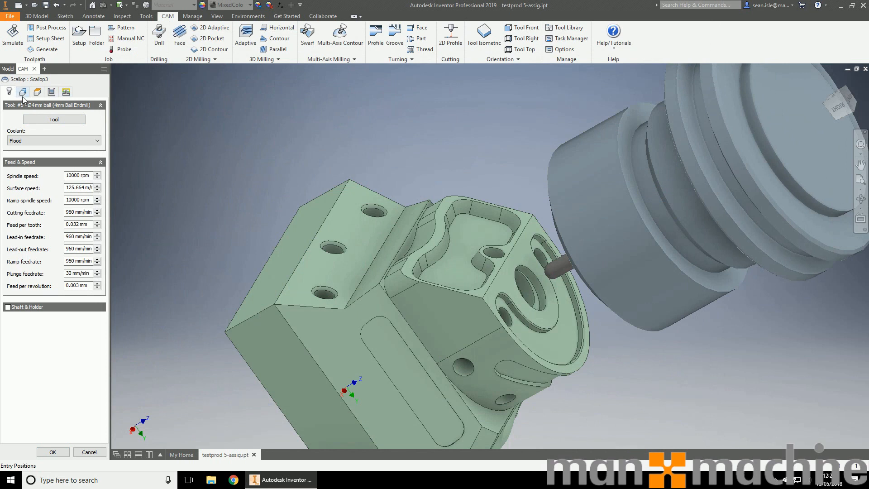
click(22, 91)
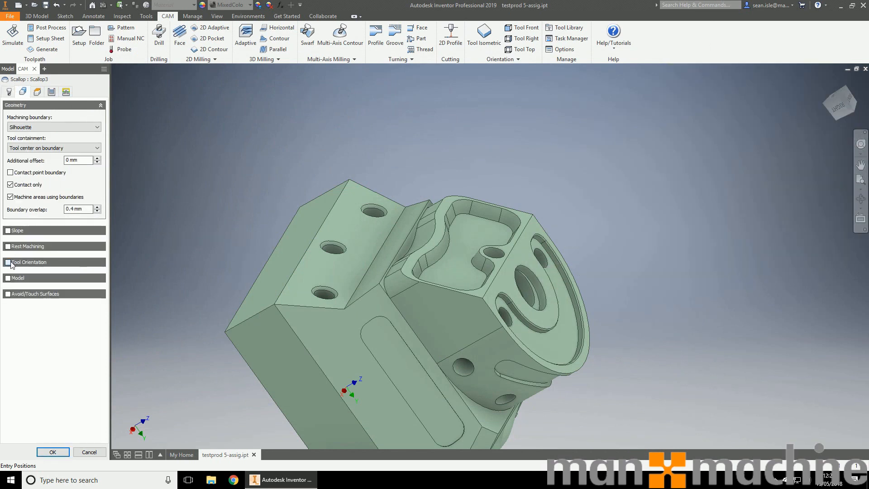
click(28, 261)
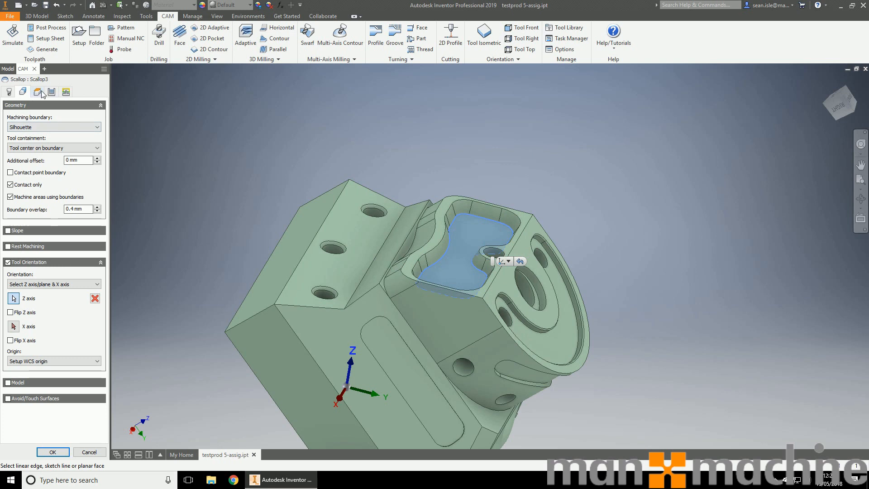
mouse_move(39, 91)
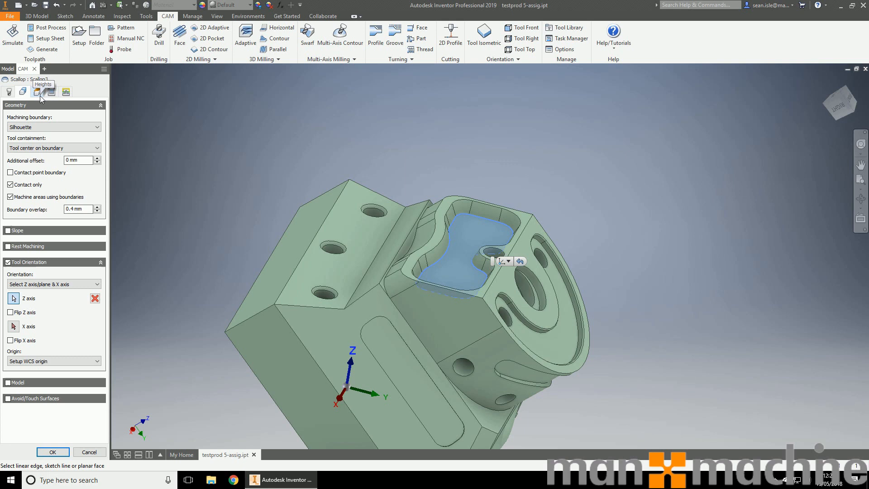
mouse_move(47, 93)
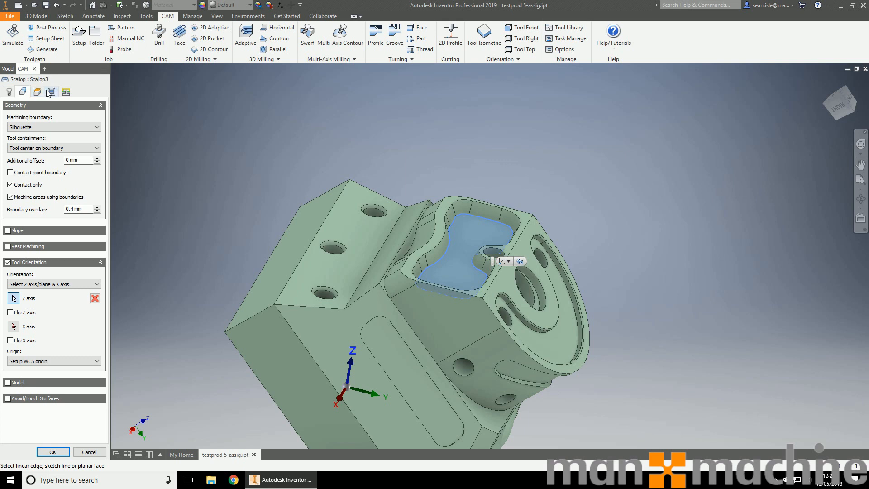
Limit Scallop3 to a picked boundary and give it a 0.05 mm bottom offset
click(54, 127)
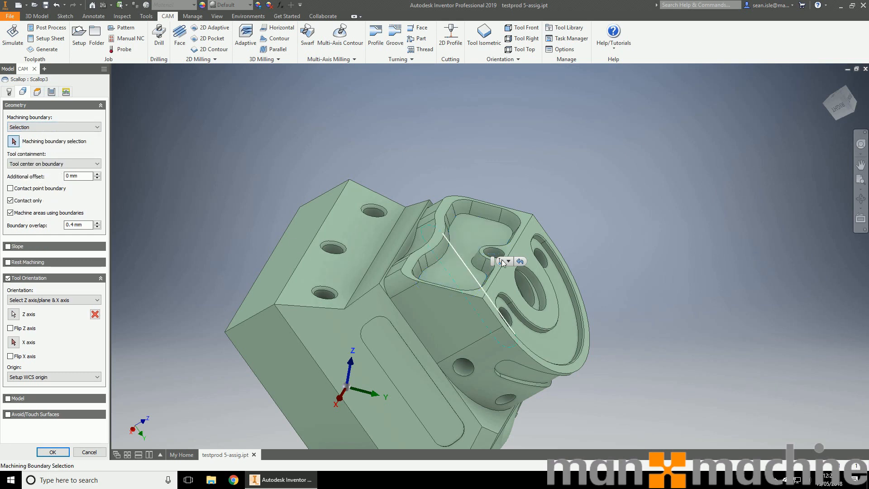
click(471, 222)
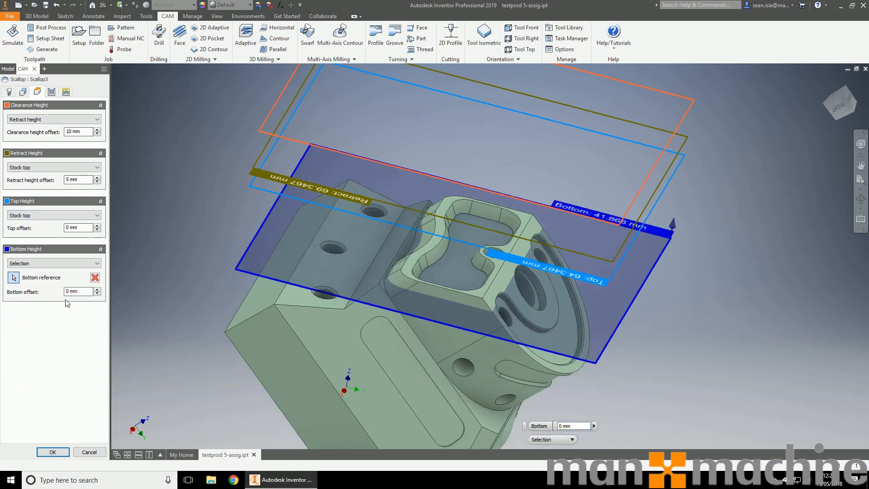
text(0.05)
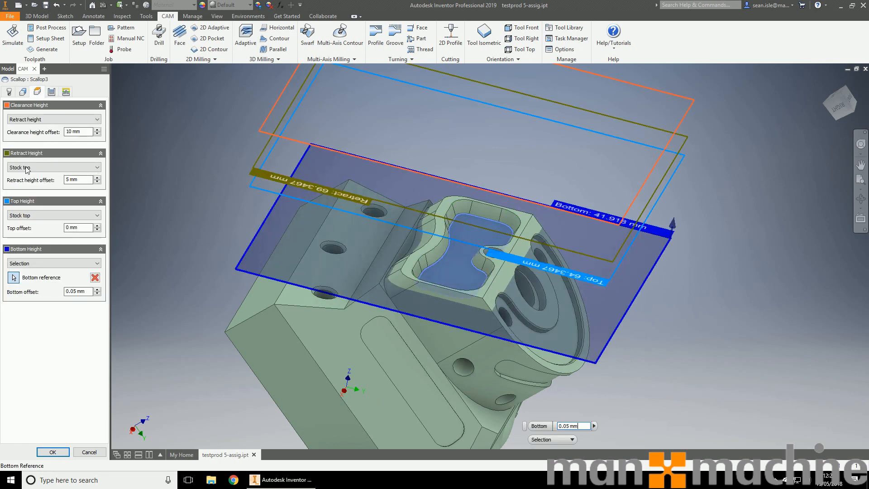
click(53, 216)
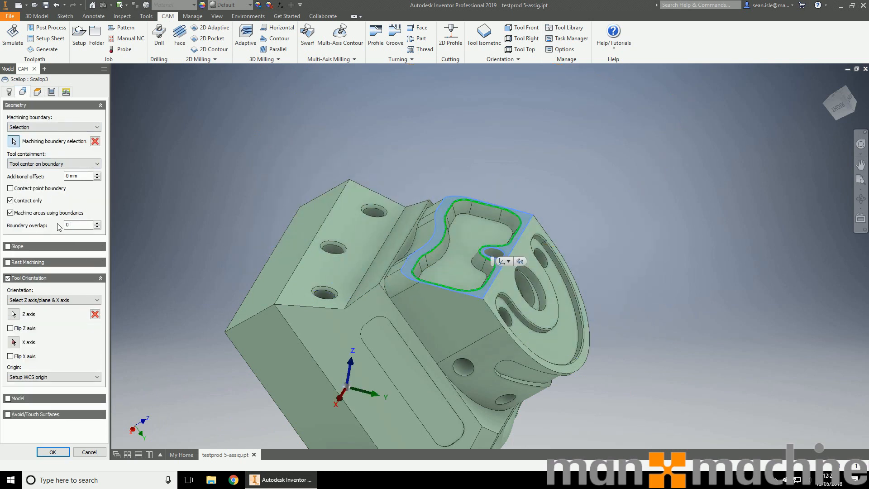
Set the scallop passes value 0.1 with no-contact lead transitions and create Scallop3
click(65, 91)
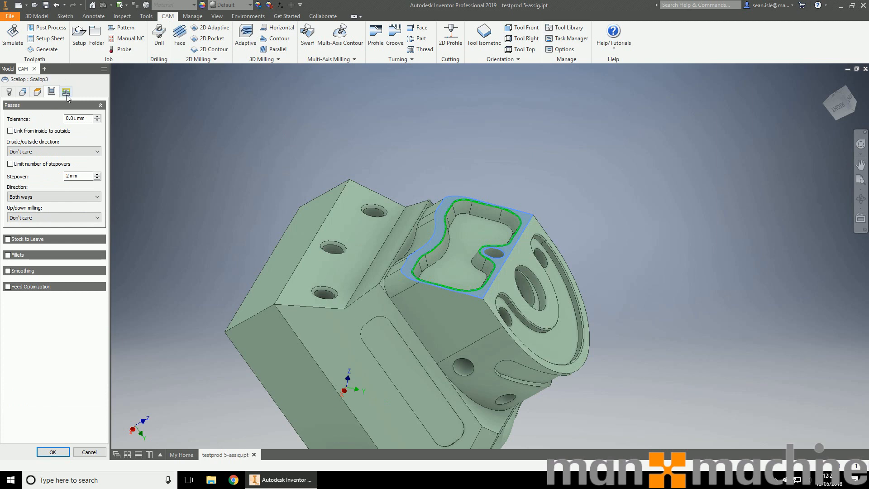
text(0.1)
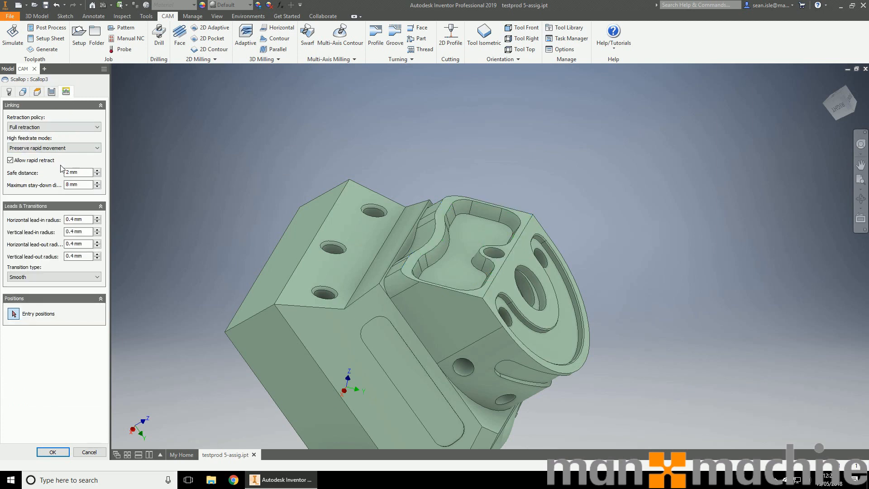
click(53, 277)
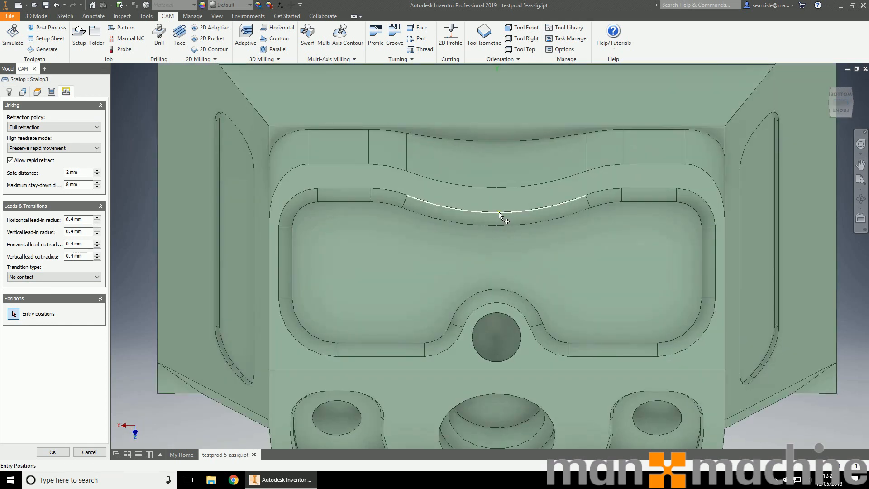
click(53, 452)
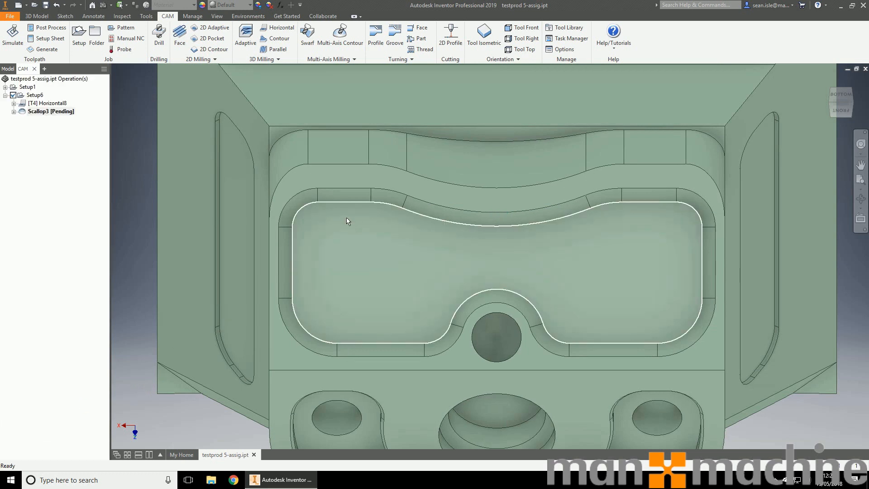
Select Setup6's operations to send them to simulation
click(46, 49)
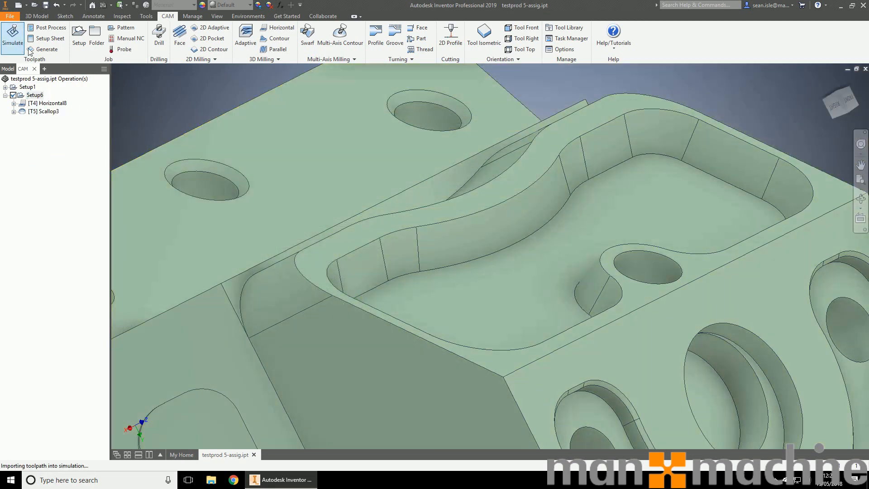
click(12, 39)
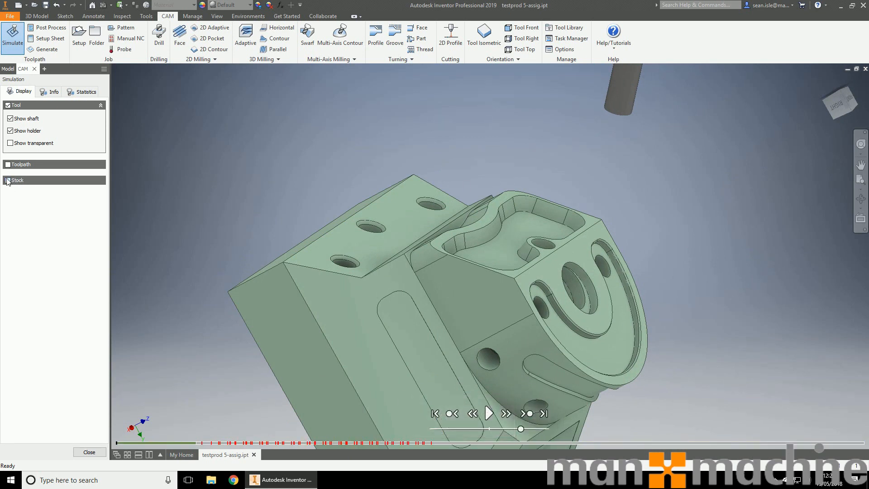
click(9, 180)
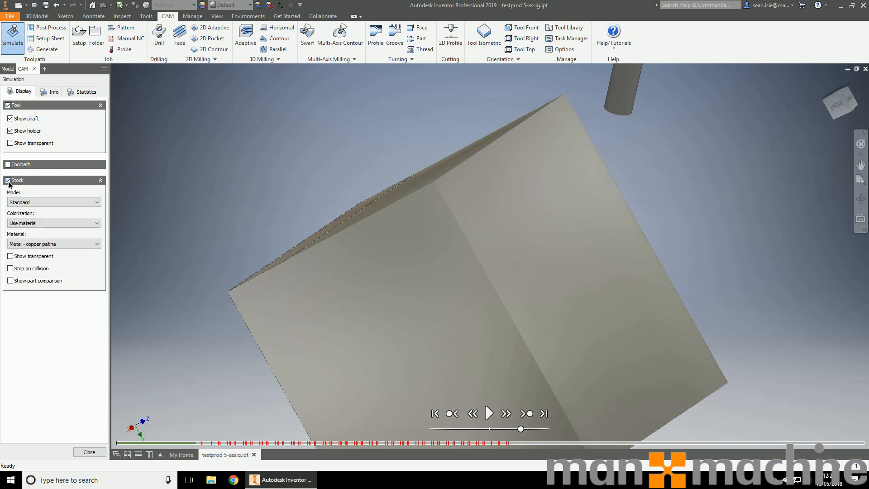
click(488, 413)
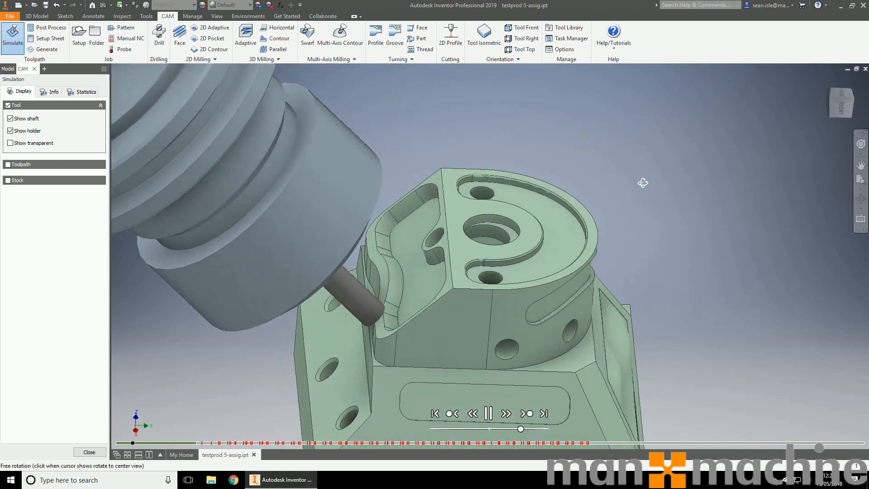
drag(643, 183, 635, 161)
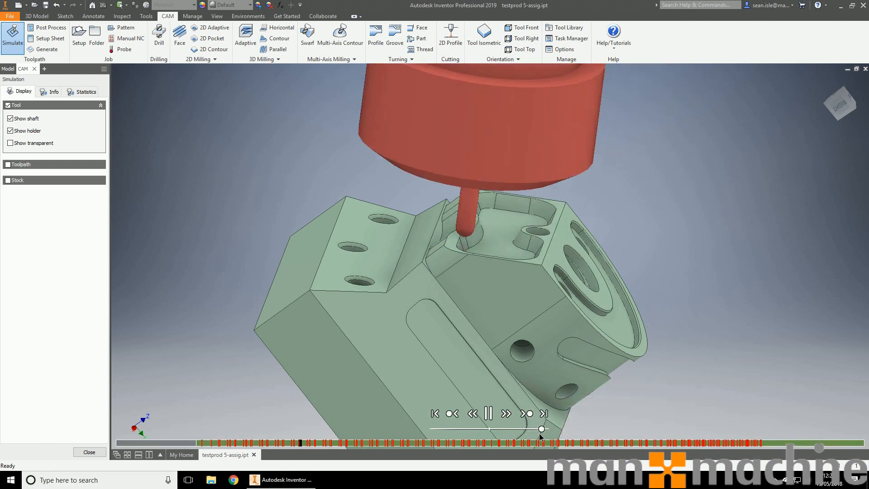
drag(541, 429, 531, 431)
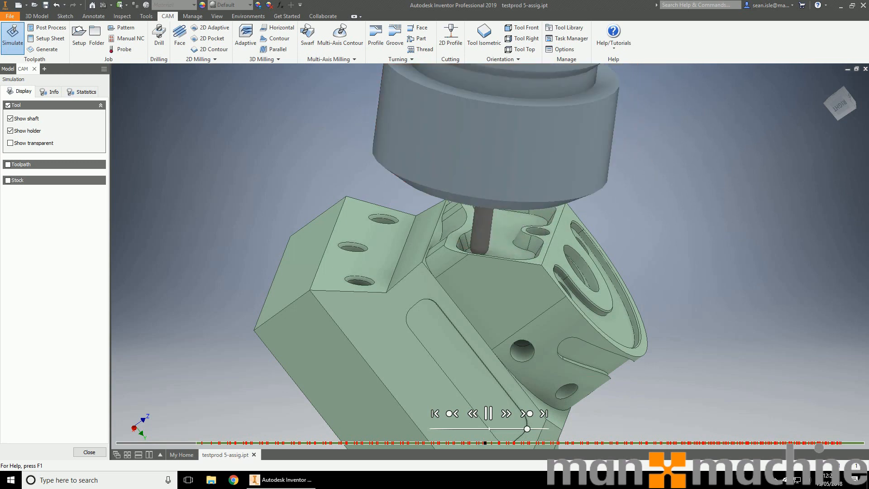
click(489, 414)
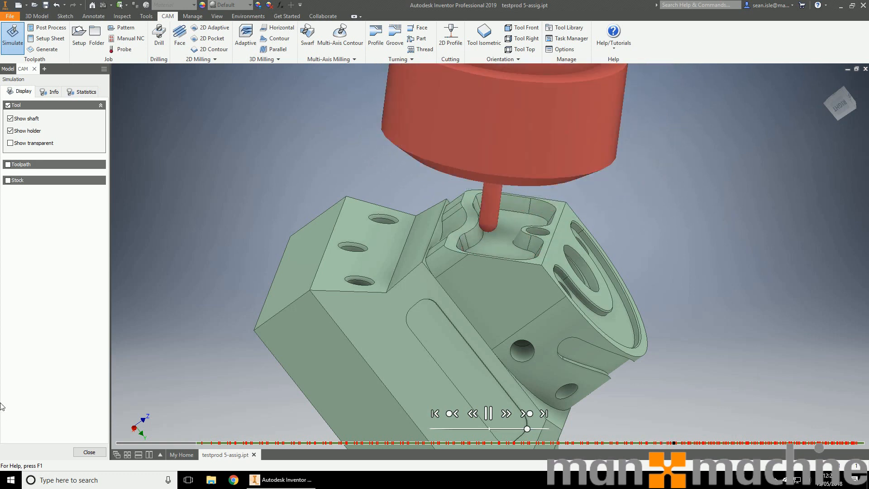
click(90, 452)
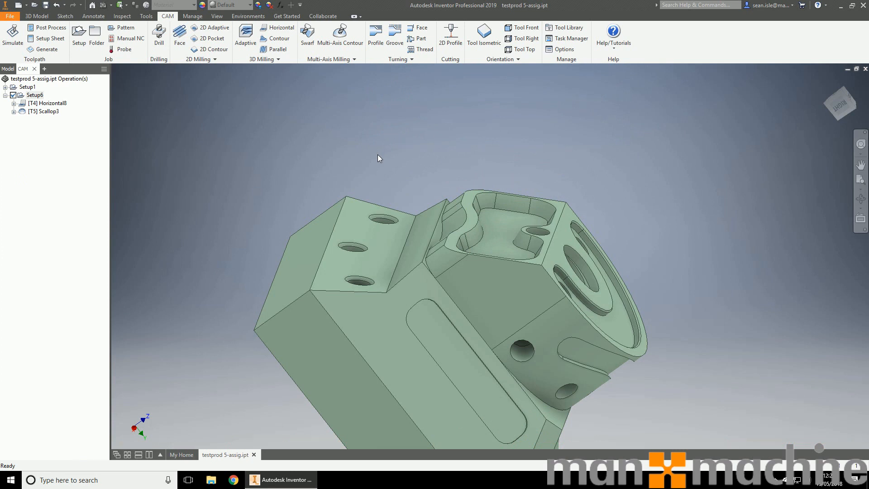
mouse_move(361, 118)
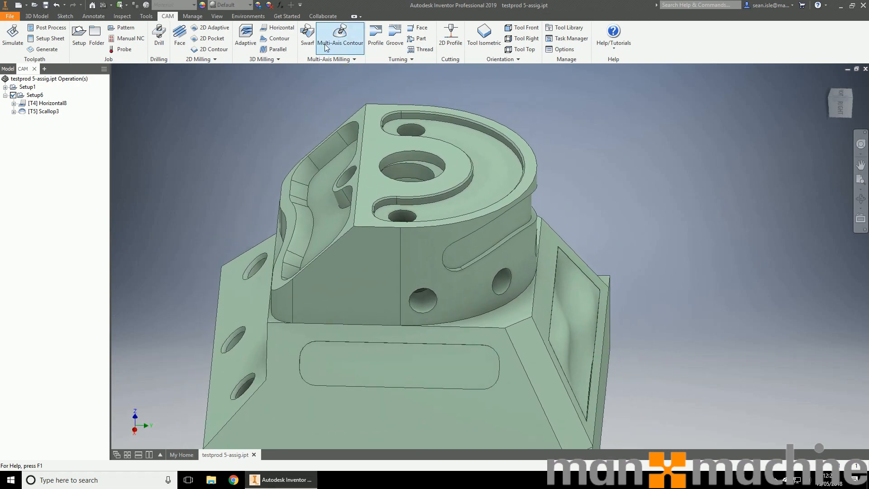
Start a Swarf operation, choose the tool and drive it by the curved slot wall faces
click(307, 37)
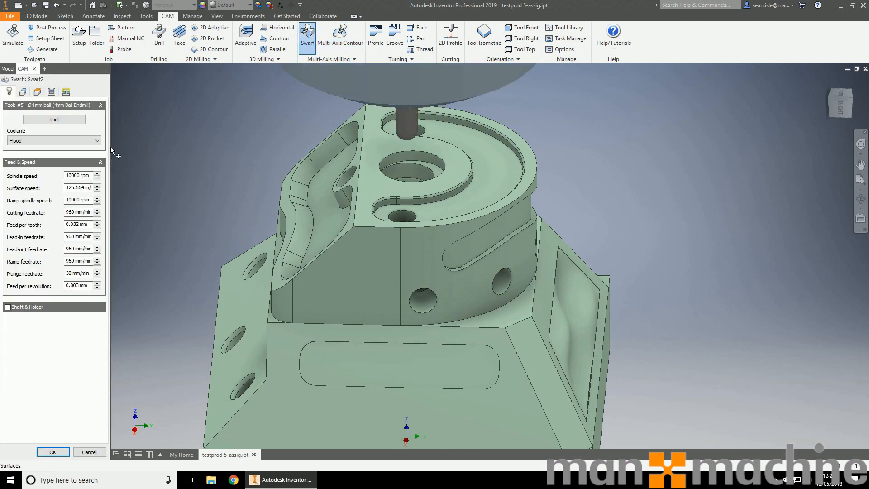
click(53, 119)
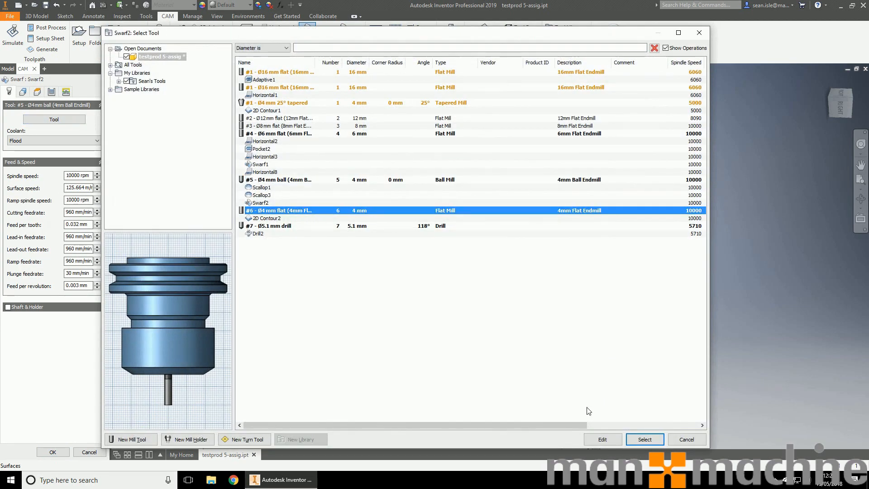
click(644, 439)
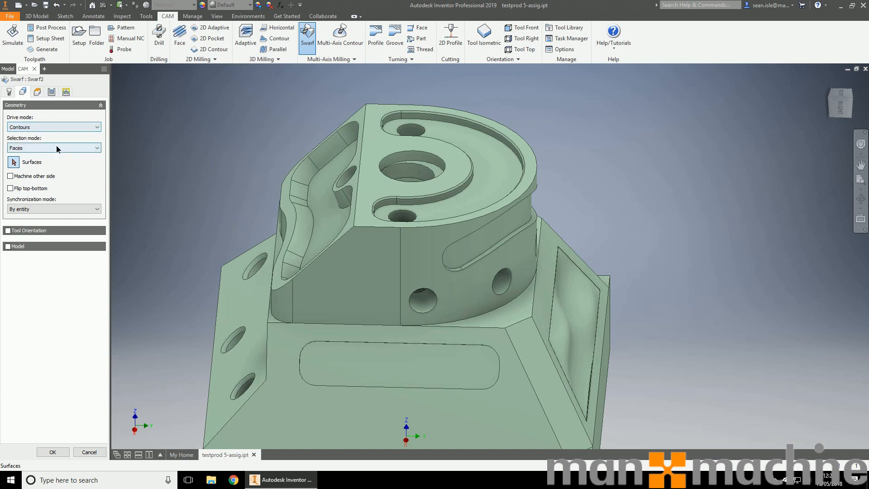
click(53, 147)
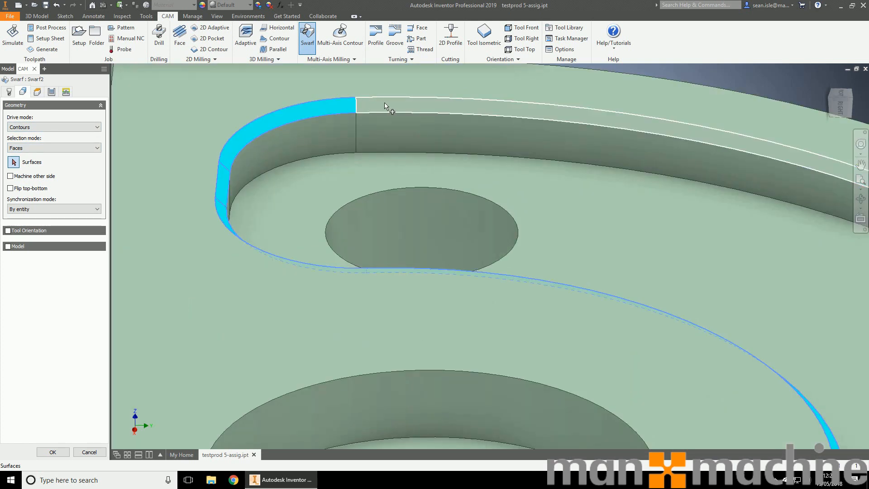
click(249, 143)
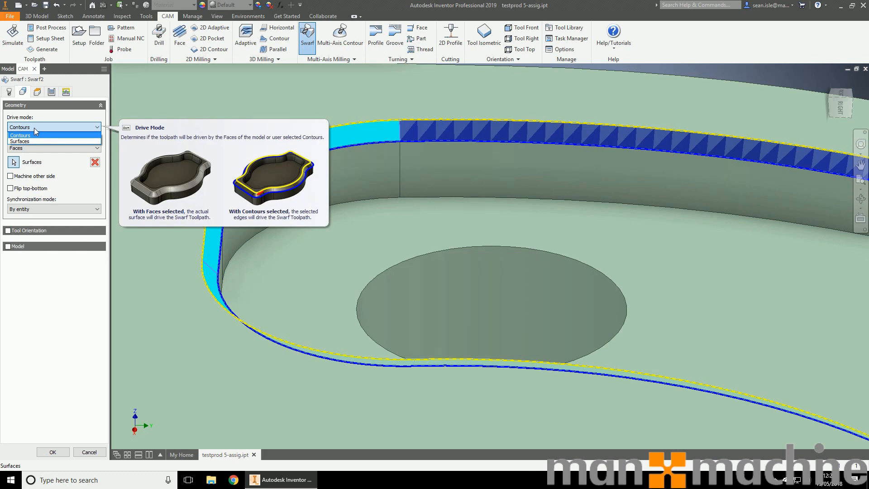
click(19, 127)
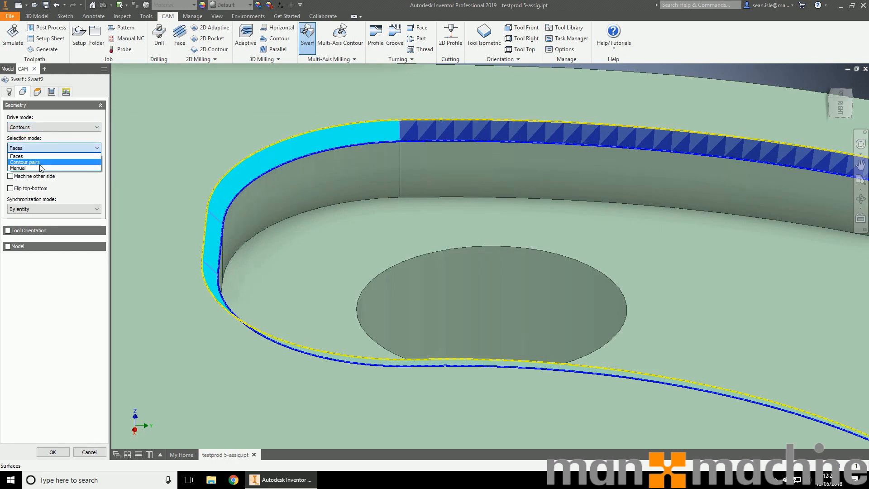
click(25, 162)
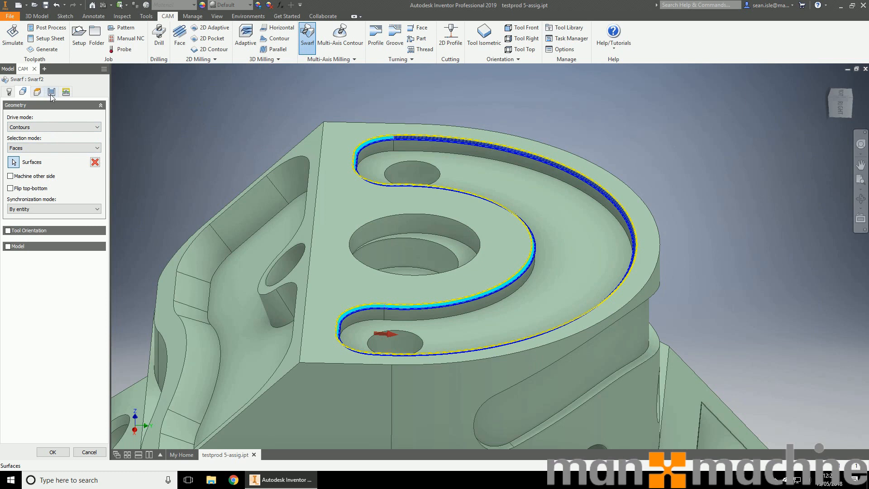
Set a 0.5 tool offset on the passes and create Swarf2
click(51, 92)
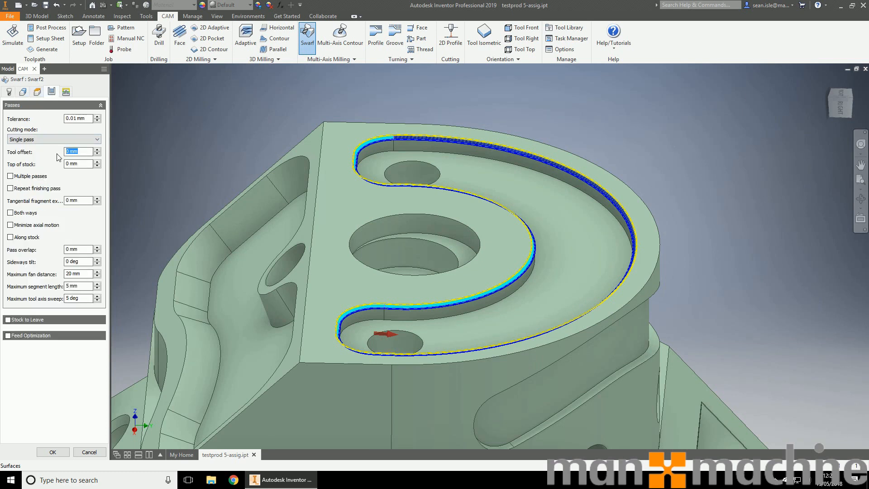
text(0.5)
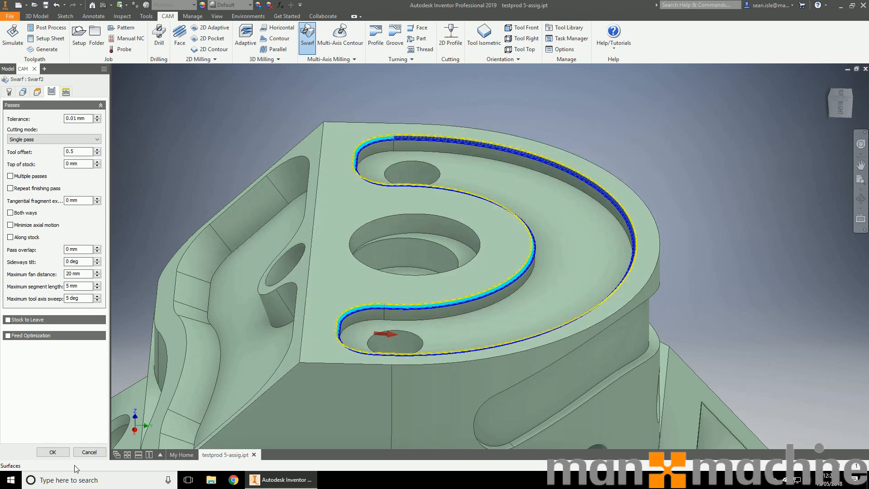
click(53, 451)
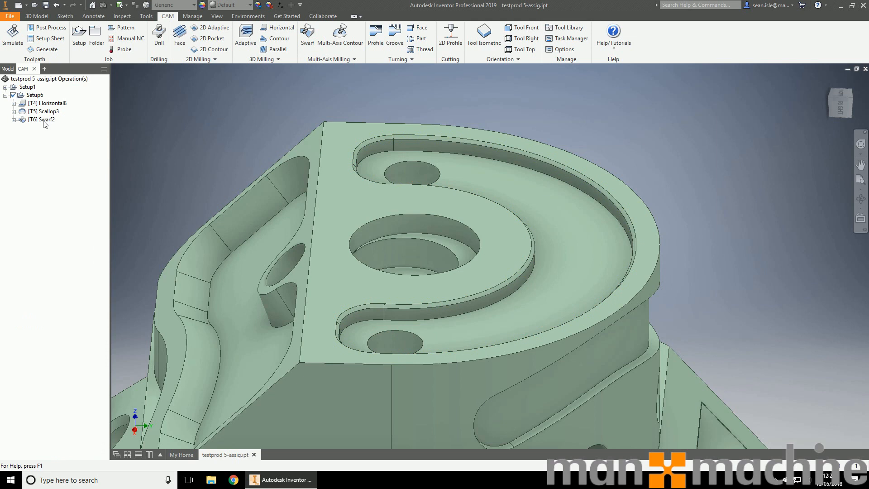
click(43, 119)
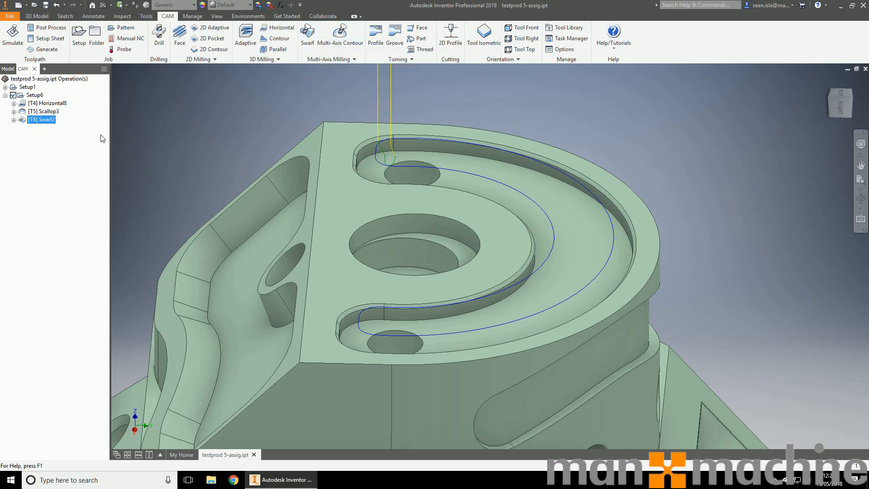
click(12, 36)
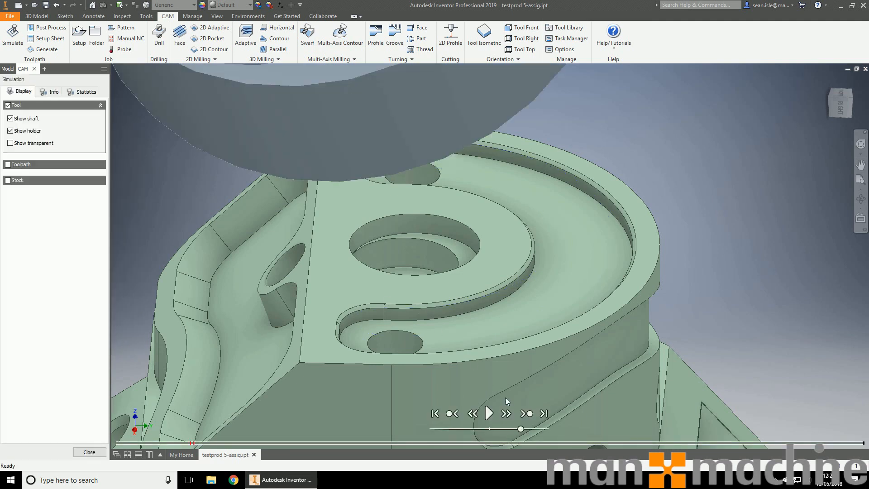
click(488, 414)
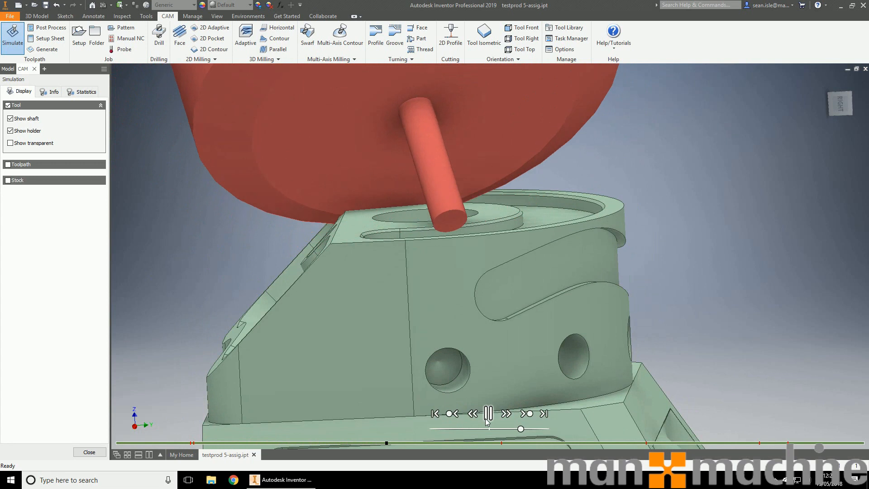
click(505, 414)
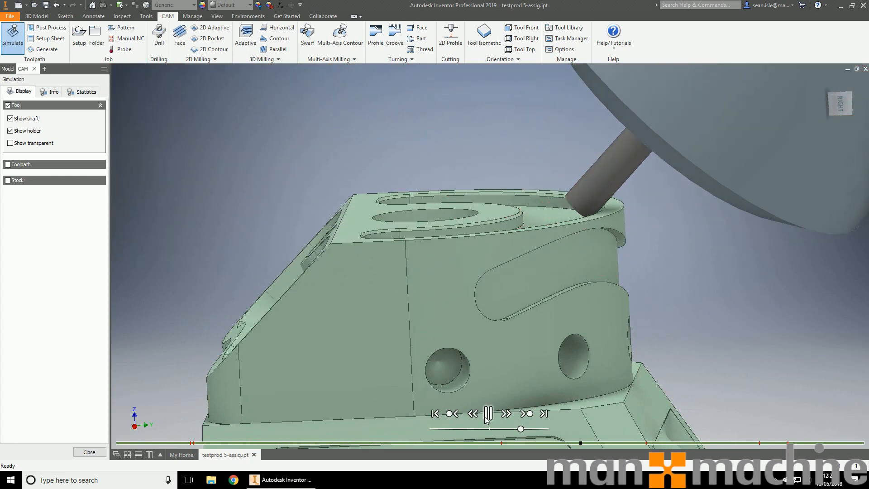
click(488, 414)
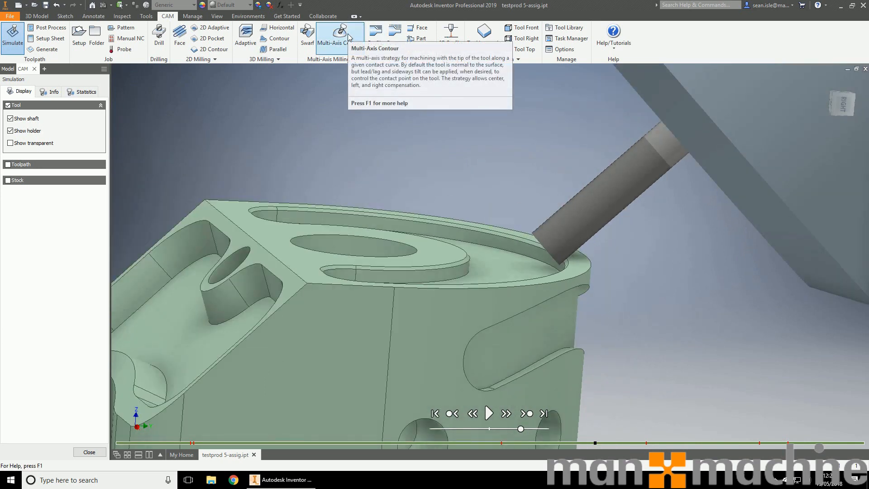
mouse_move(339, 35)
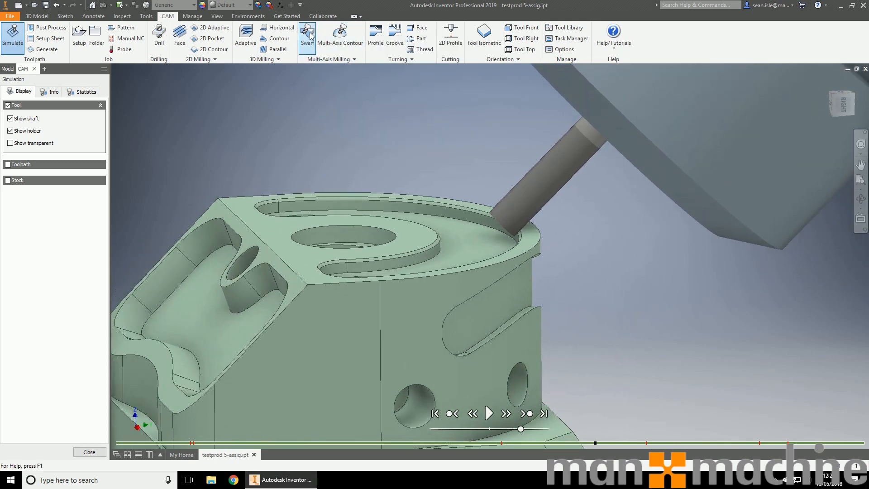
mouse_move(307, 35)
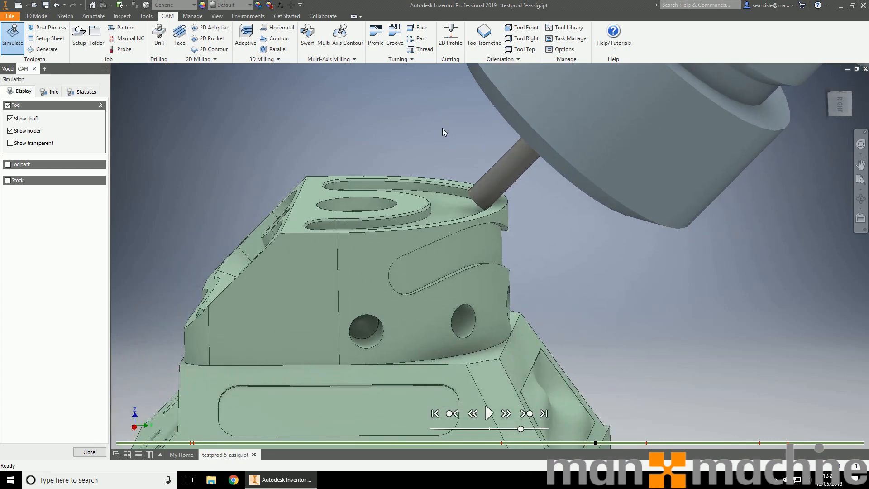
click(90, 451)
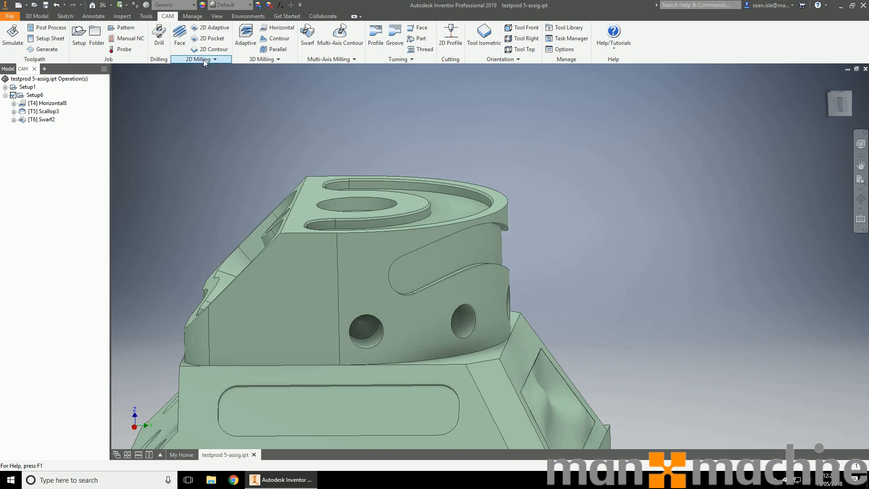
Create 2D Contour3 with the 4 mm flat endmill along the slot edge, wrapped around the cylinder
click(201, 60)
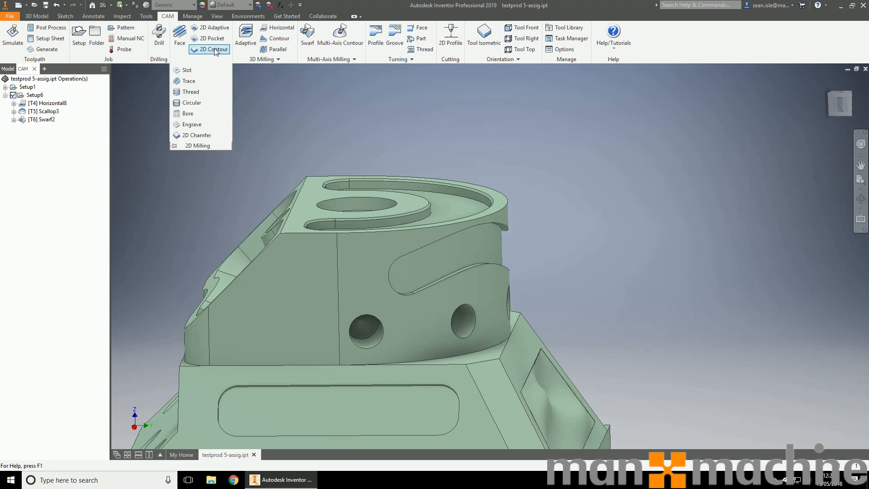
click(213, 49)
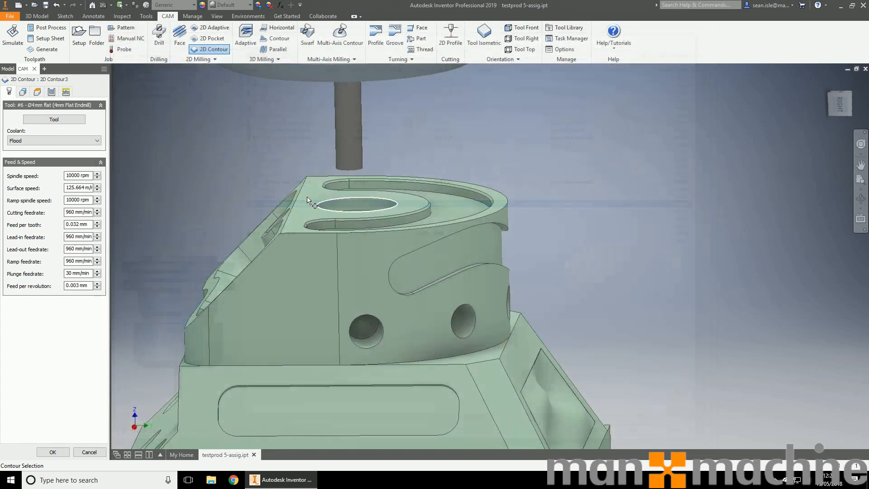
click(22, 92)
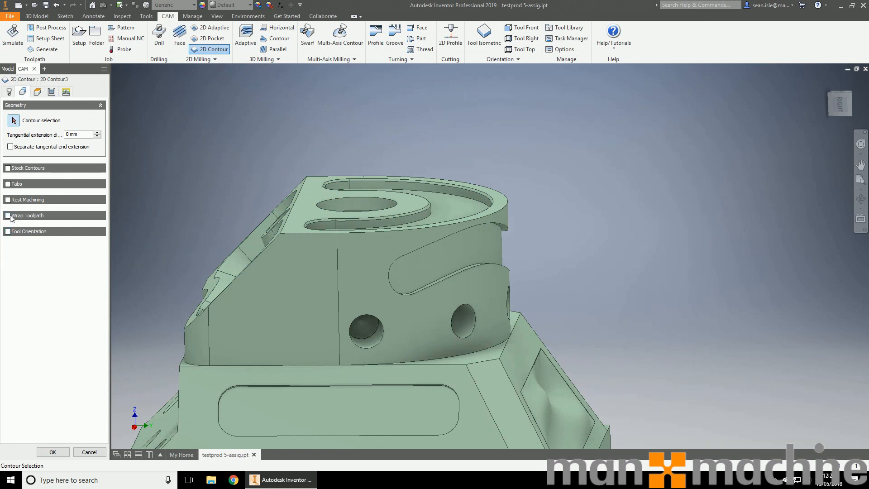
click(8, 216)
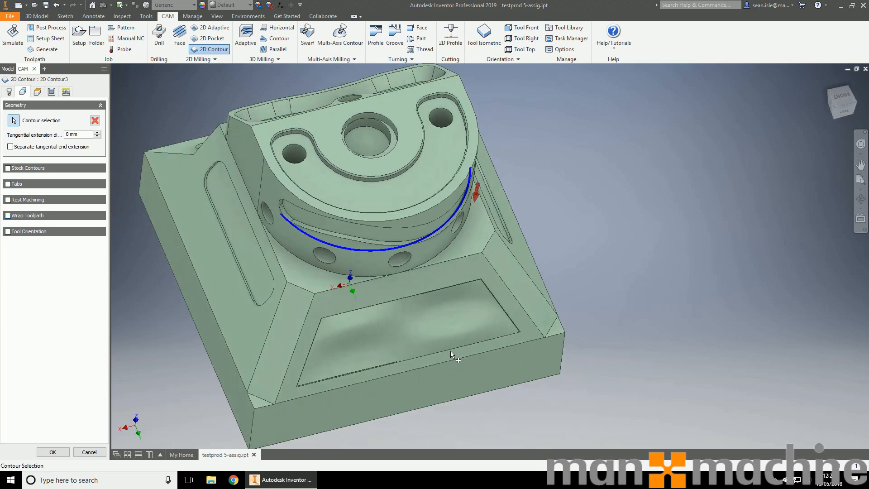
click(7, 215)
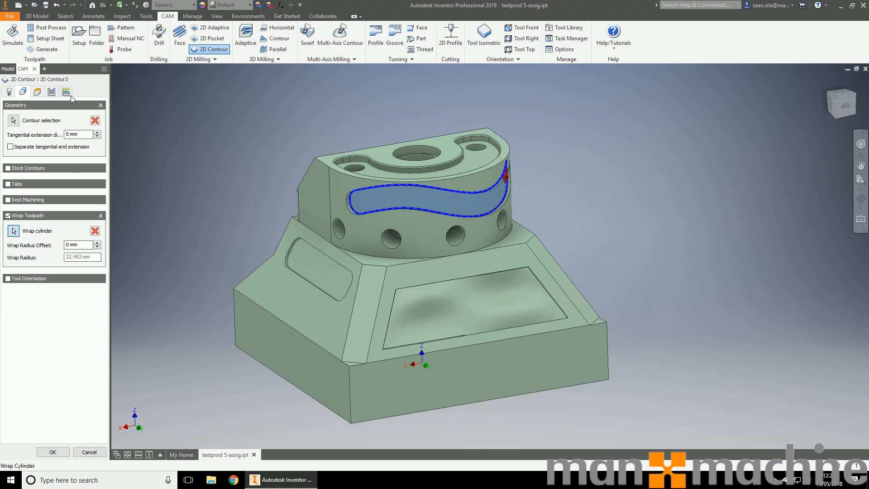
click(51, 92)
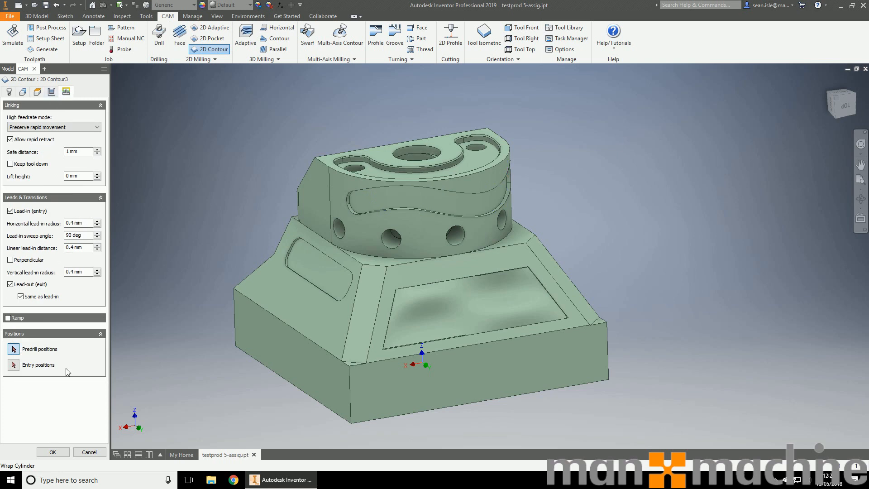
click(52, 452)
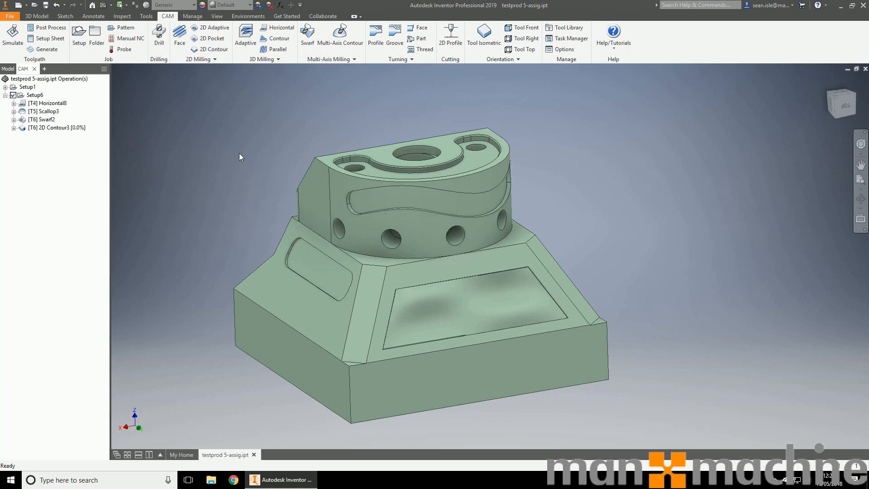
click(49, 127)
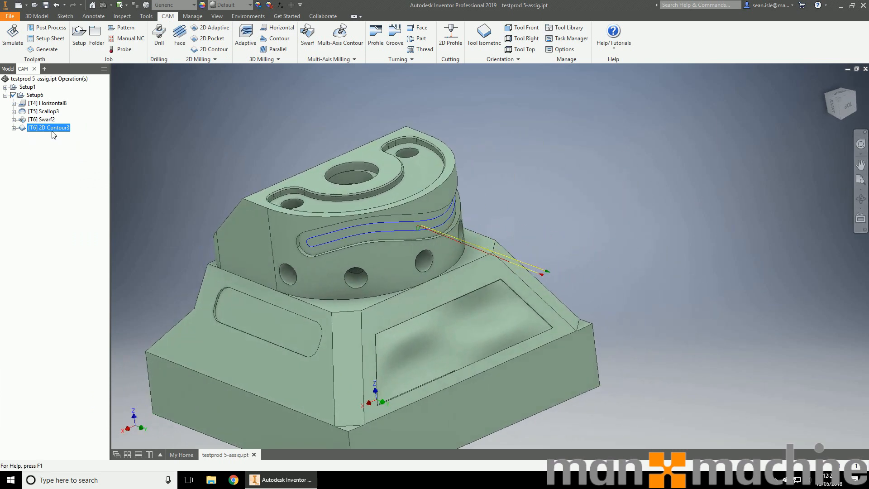
click(11, 35)
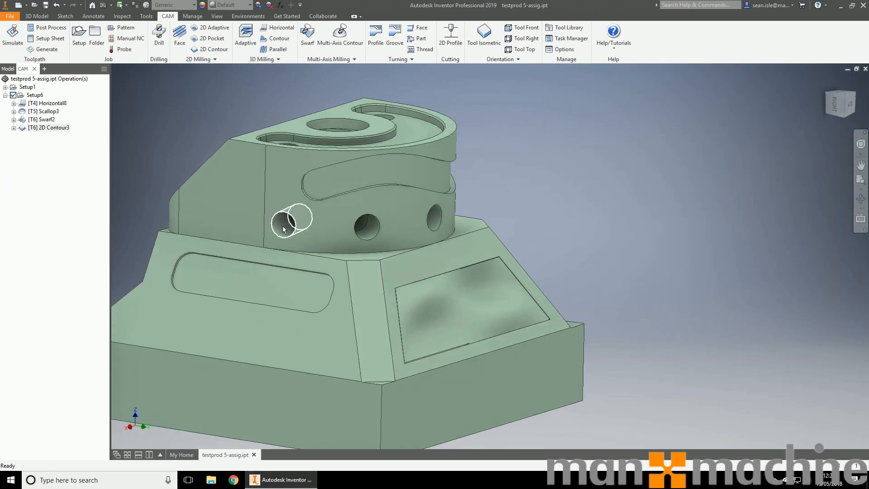
drag(288, 228, 549, 177)
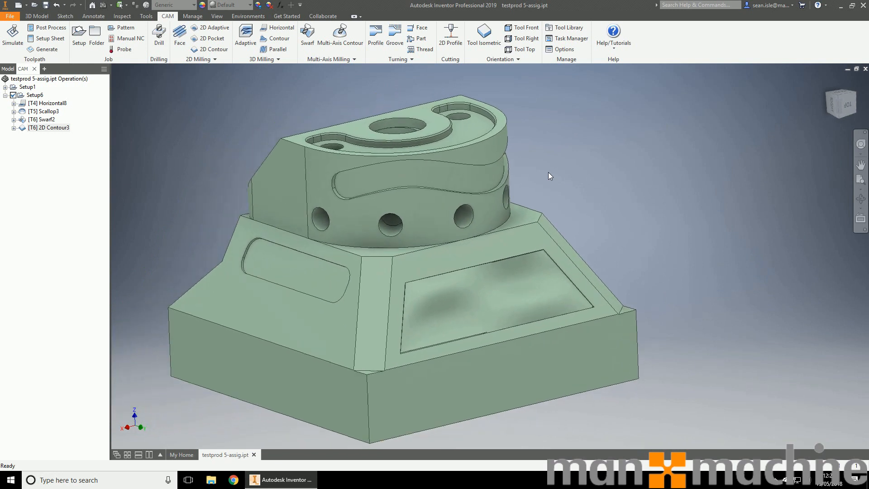
drag(549, 176, 579, 164)
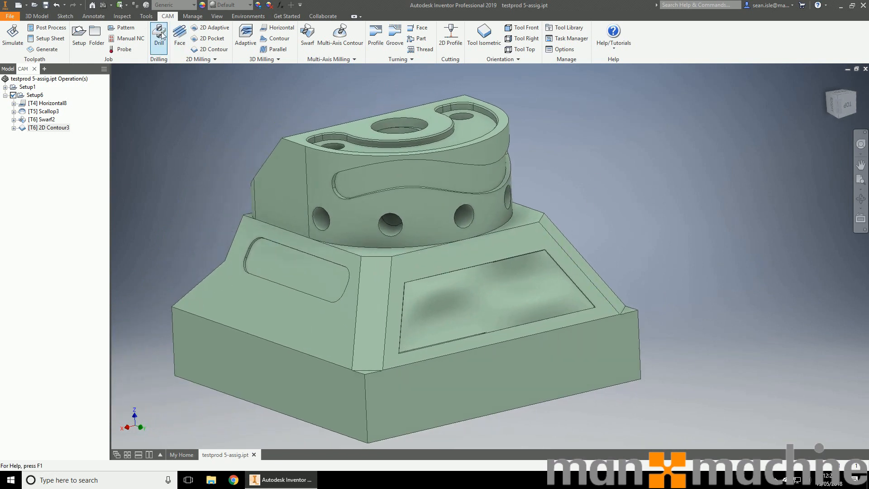
Create Drill8 with the 5.1mm drill on the side hole face using the Drilling - rapid out cycle
click(158, 35)
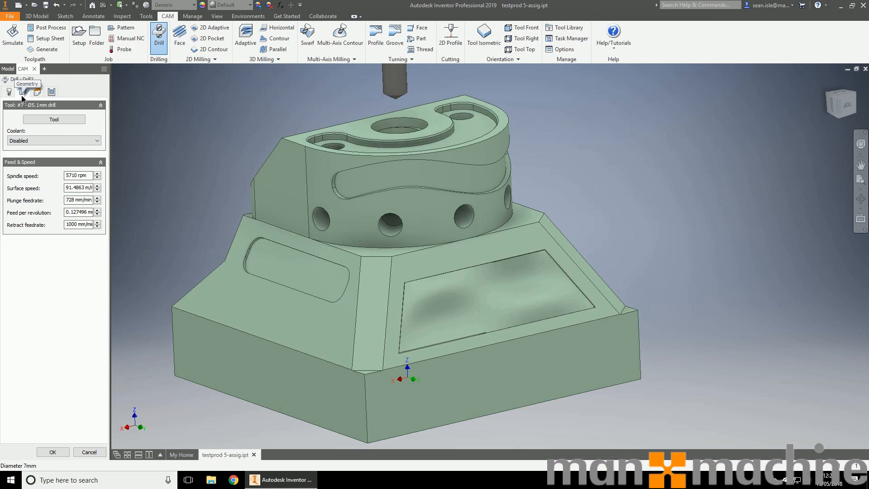
click(23, 91)
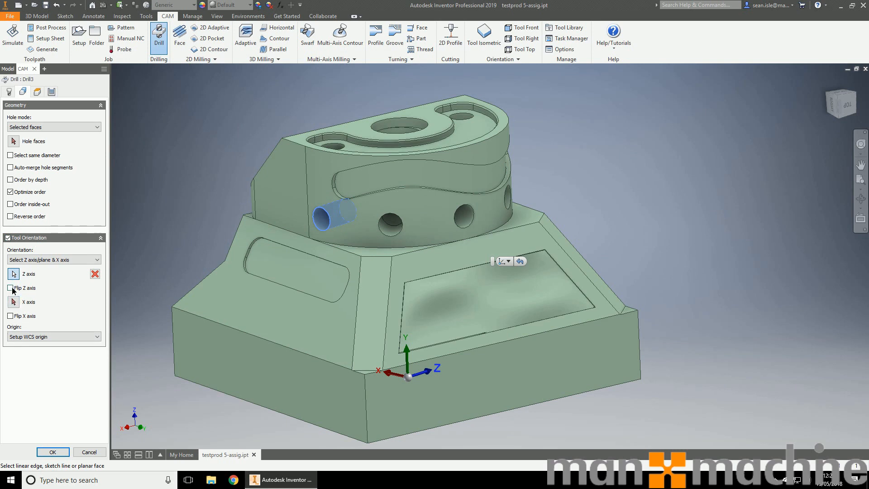
click(10, 288)
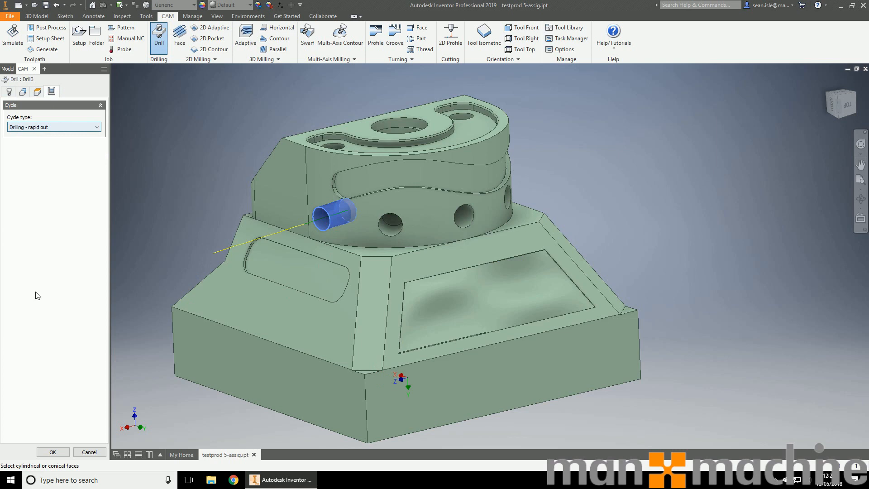
click(53, 452)
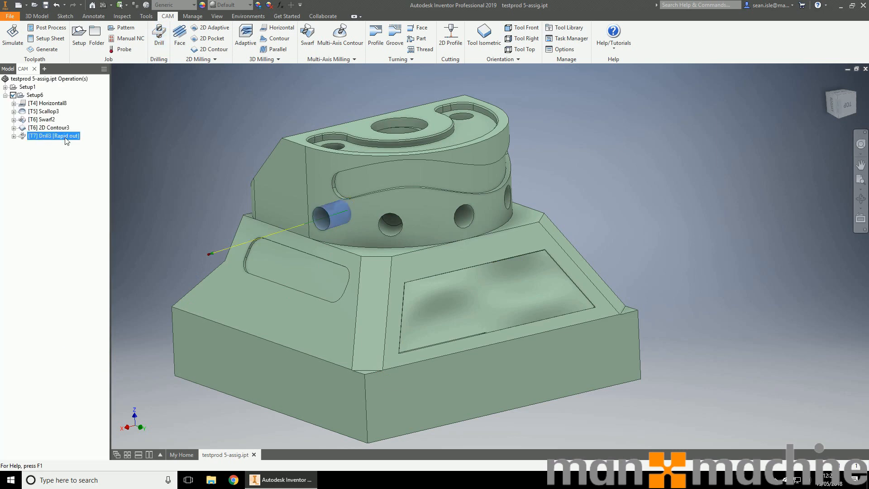
mouse_move(205, 105)
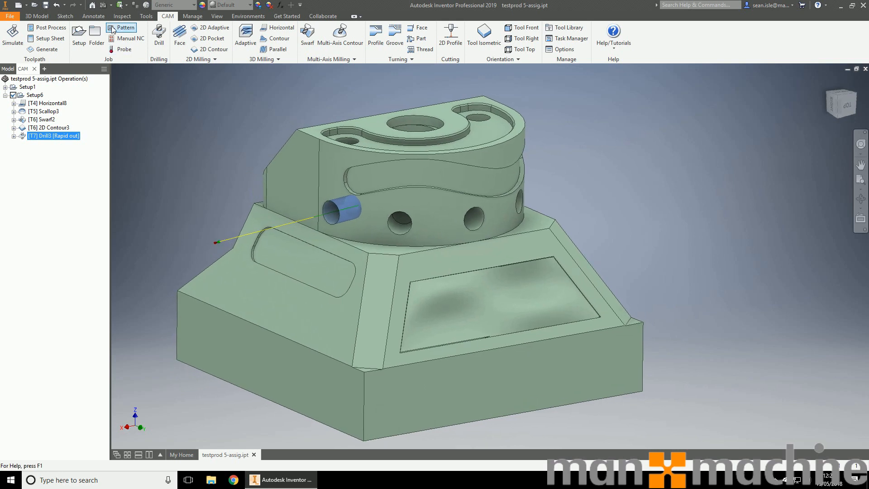
mouse_move(124, 28)
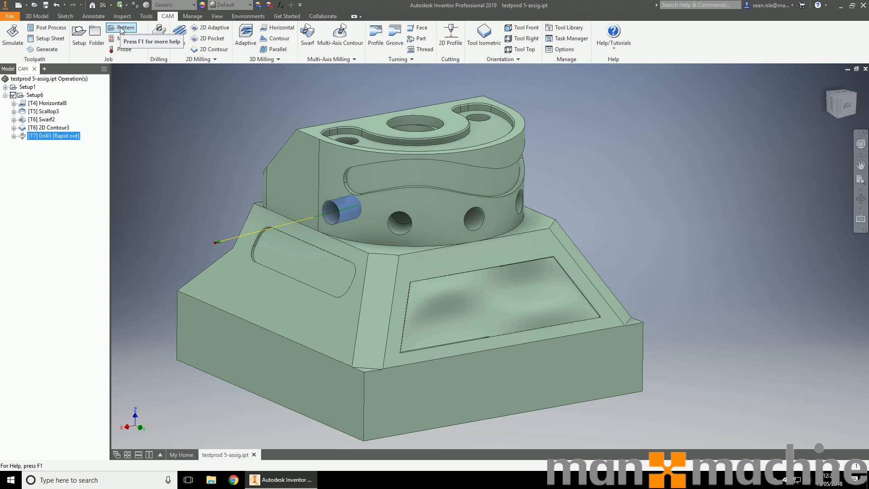
Wrap Drill8 in a circular pattern of 5 instances over -200 degrees about the cylinder axis, then simulate
click(125, 28)
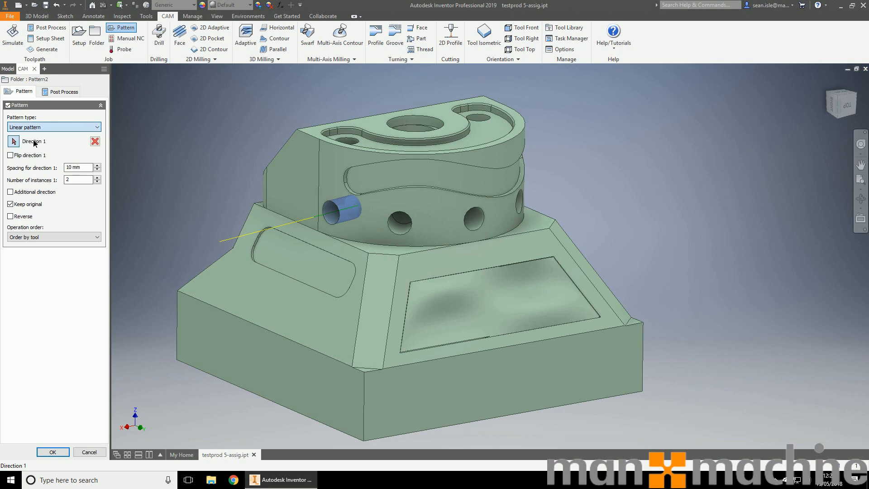
click(53, 127)
text(5)
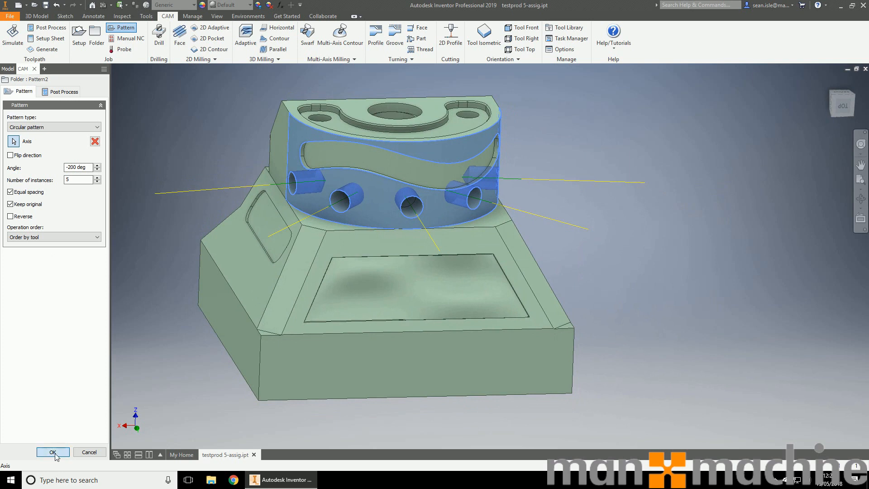
click(53, 452)
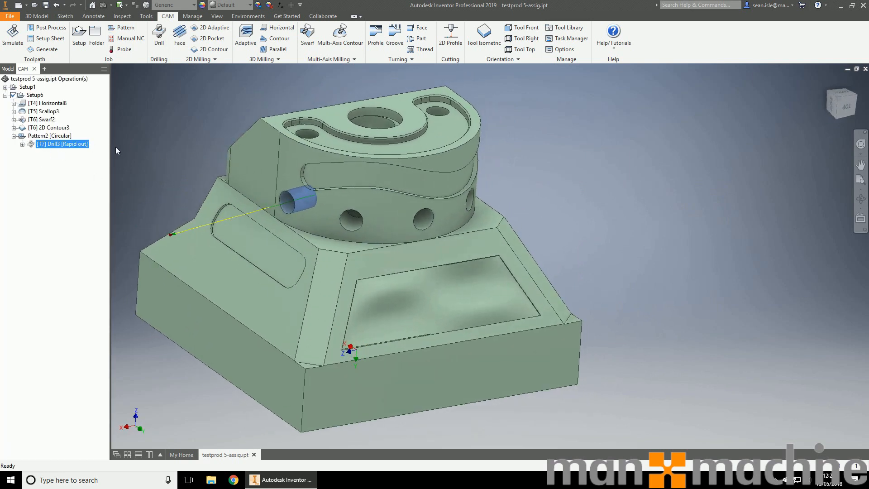
click(49, 136)
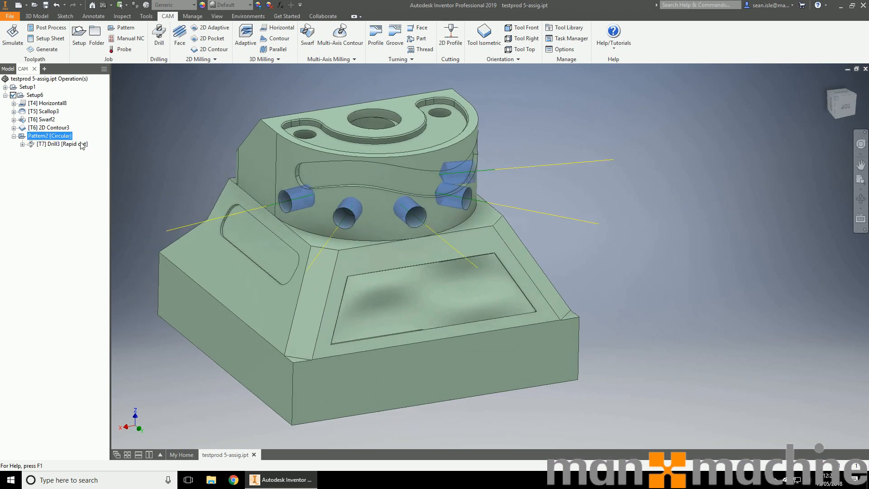
click(11, 36)
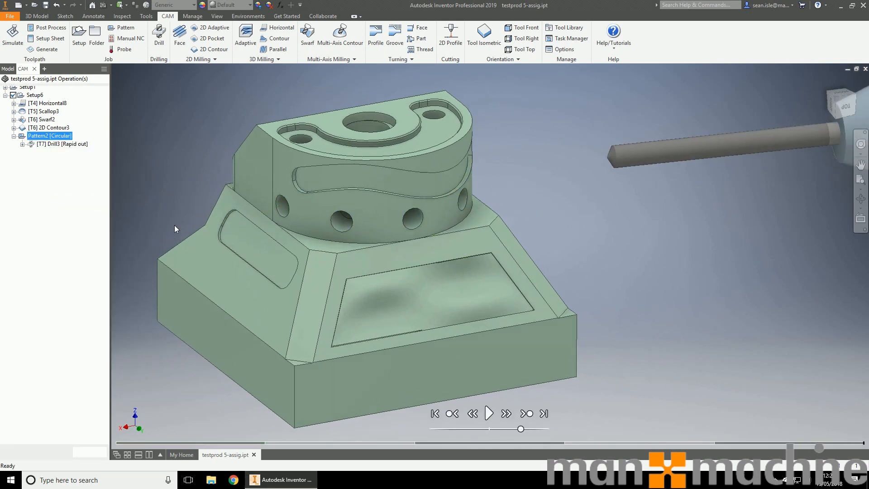
click(488, 414)
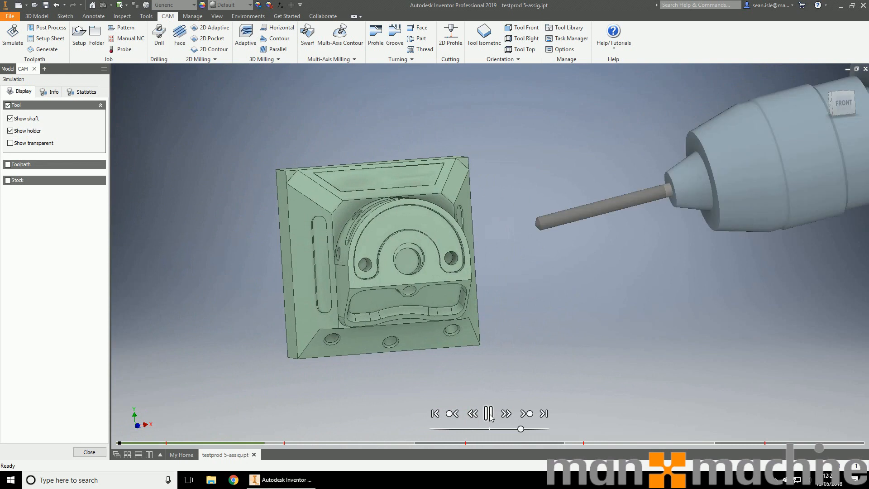
click(488, 414)
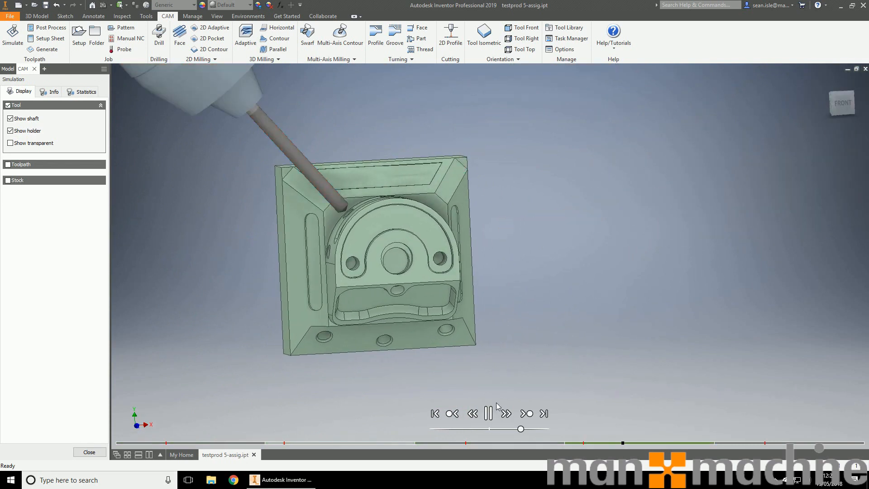
click(488, 413)
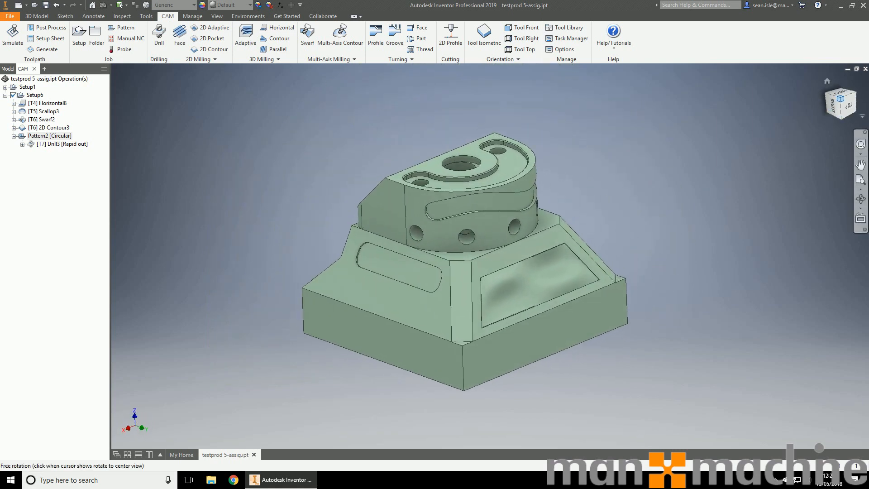
drag(471, 249, 599, 196)
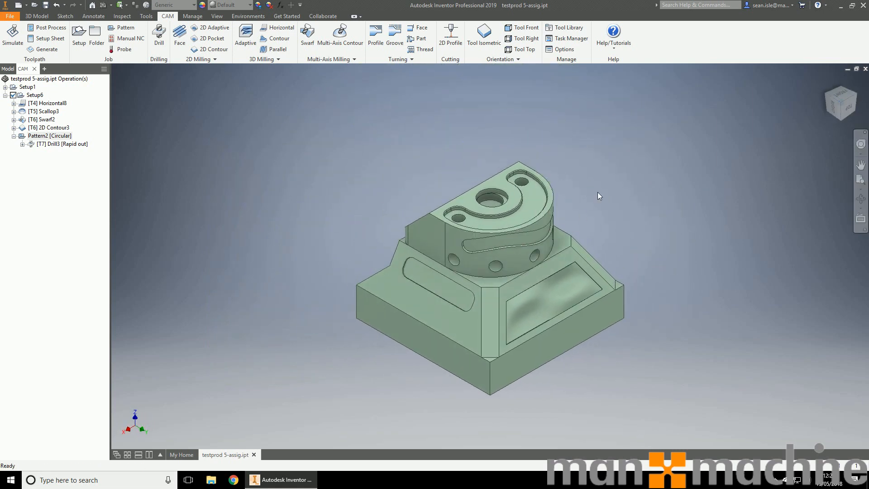